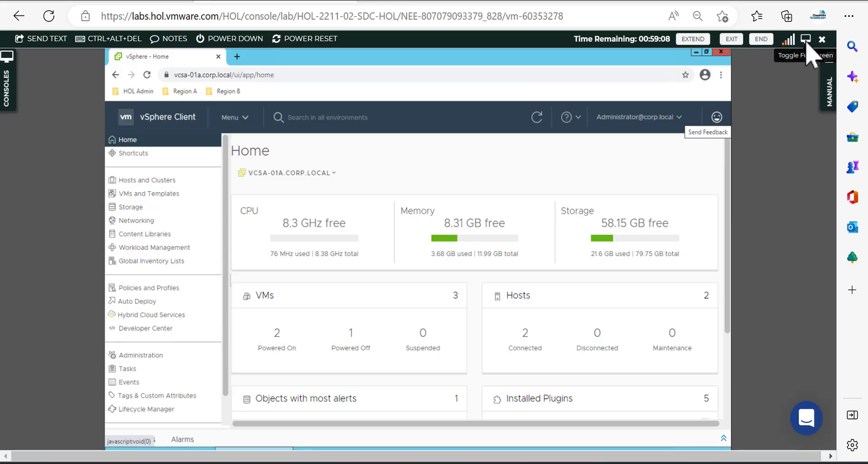
# Switch the lab console to full screen.
pyautogui.click(806, 38)
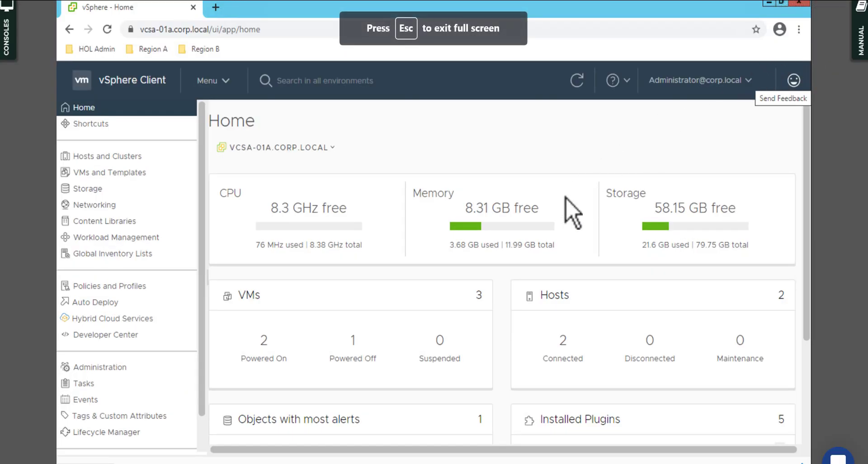
pyautogui.moveTo(705, 310)
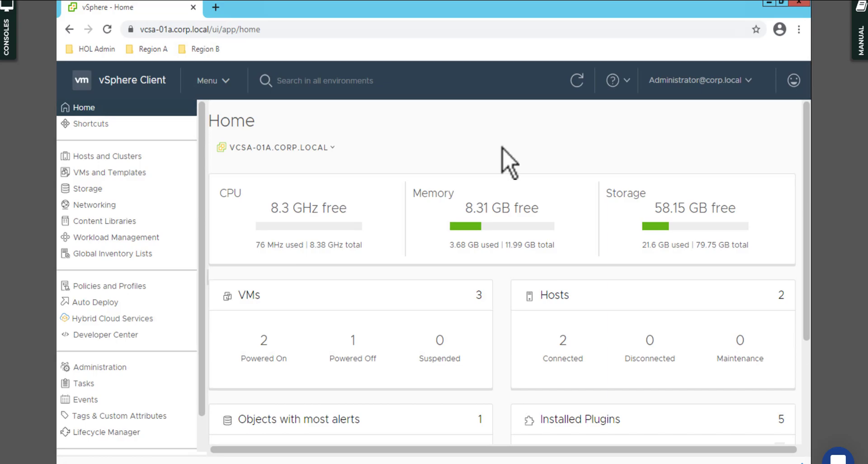
pyautogui.moveTo(491, 169)
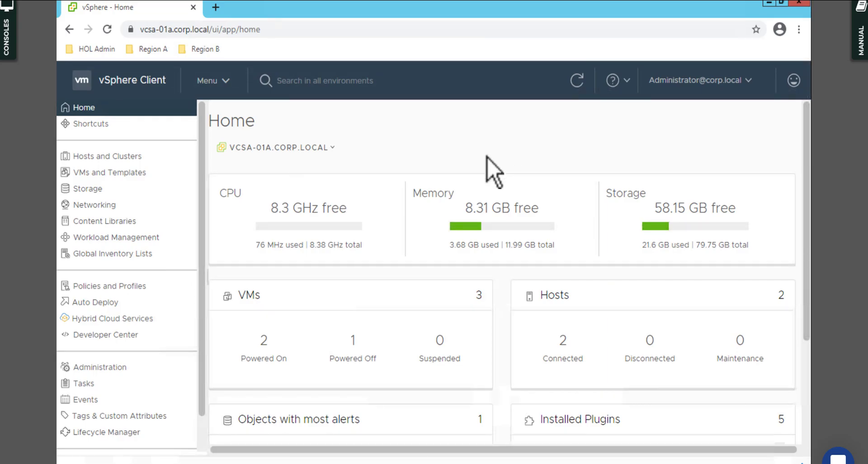
pyautogui.moveTo(475, 165)
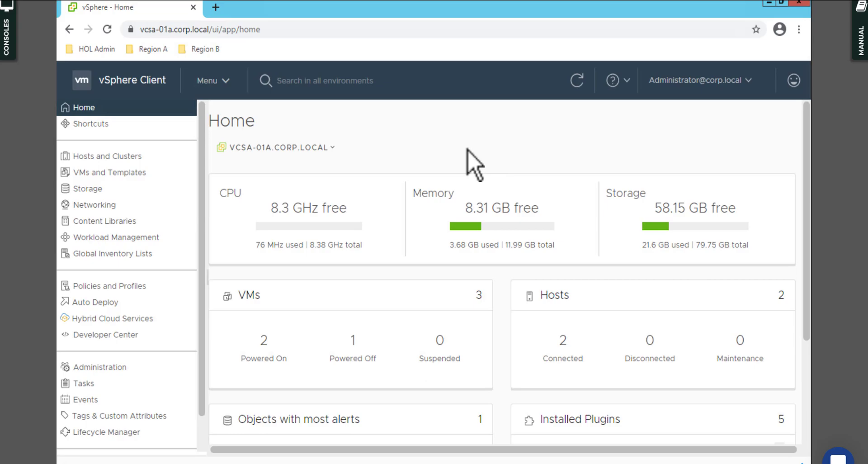
pyautogui.moveTo(413, 166)
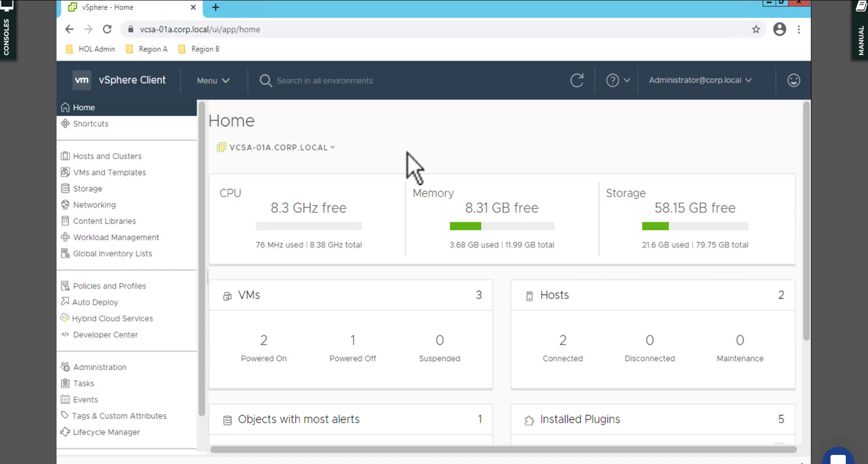
pyautogui.moveTo(394, 182)
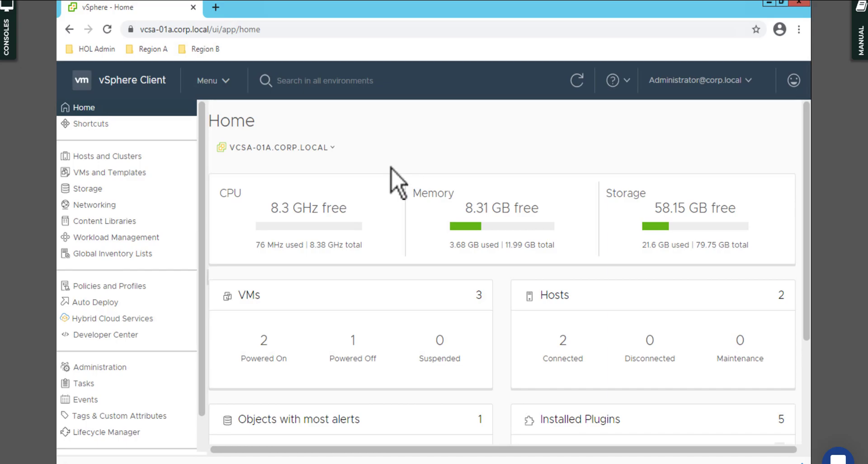
pyautogui.moveTo(394, 182)
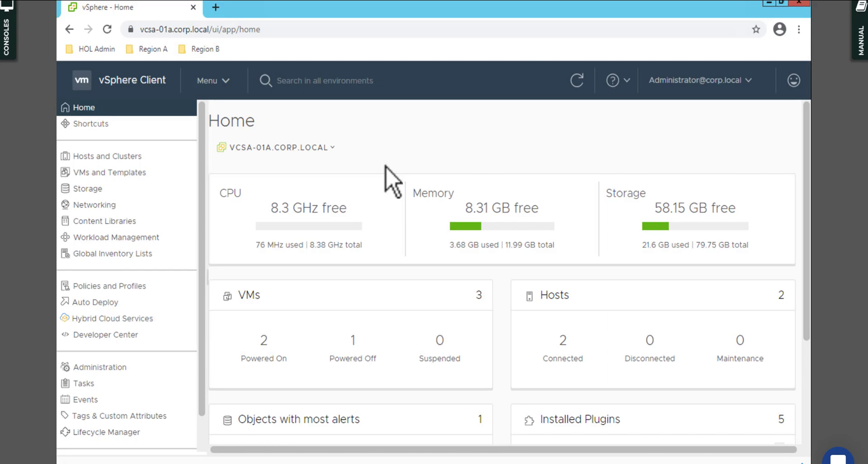
pyautogui.moveTo(394, 172)
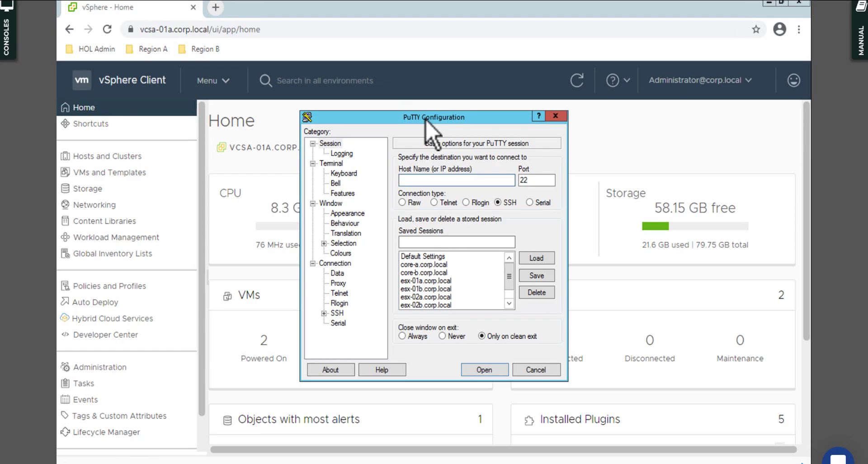
# In VMs and Templates, expand vcsa-01a.corp.local, RegionA01 and the RegionA01-COMP01 cluster.
pyautogui.click(455, 179)
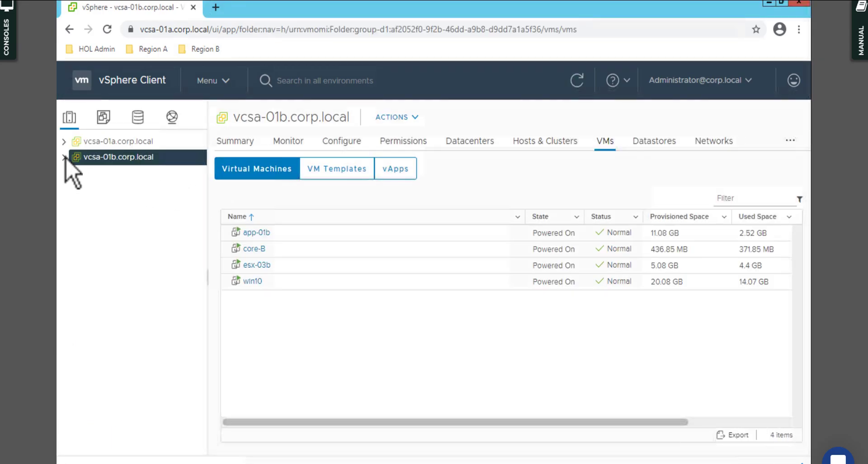
pyautogui.click(63, 141)
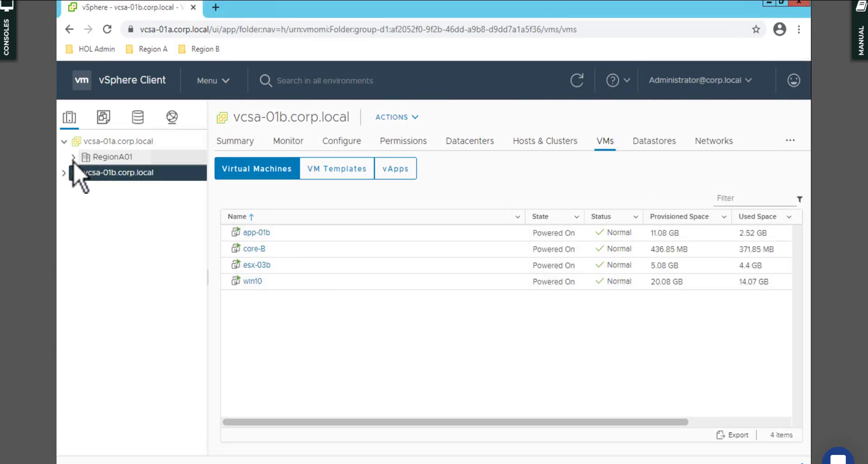
pyautogui.click(73, 156)
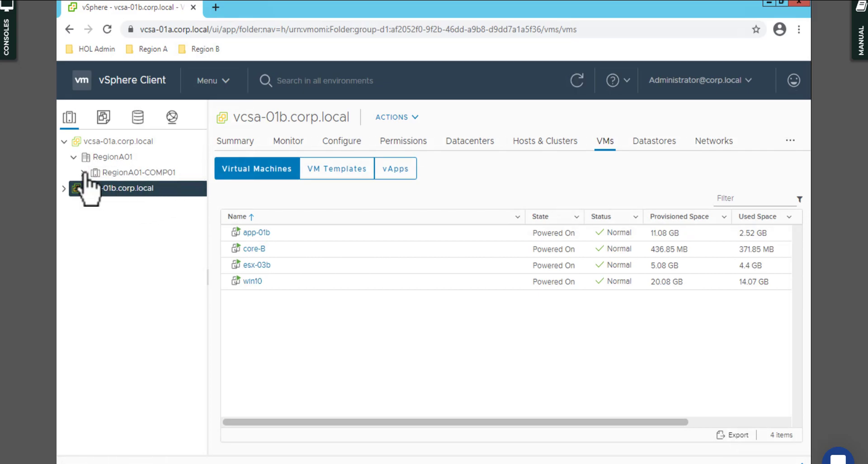
pyautogui.click(73, 172)
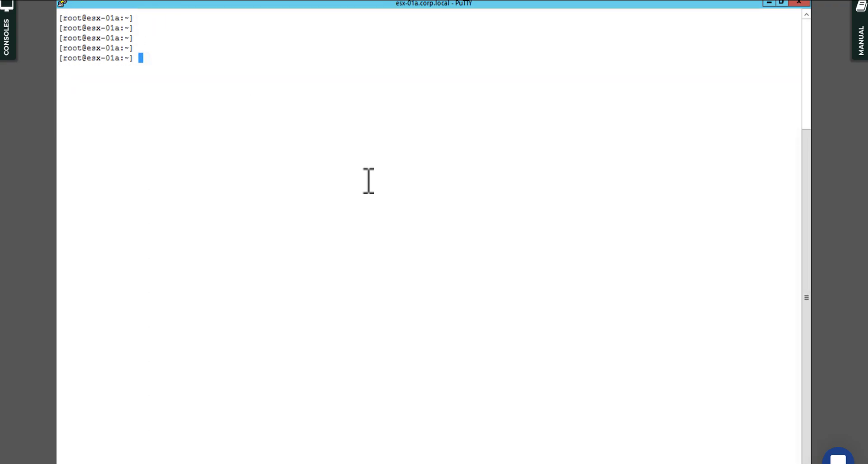
pyautogui.moveTo(567, 86)
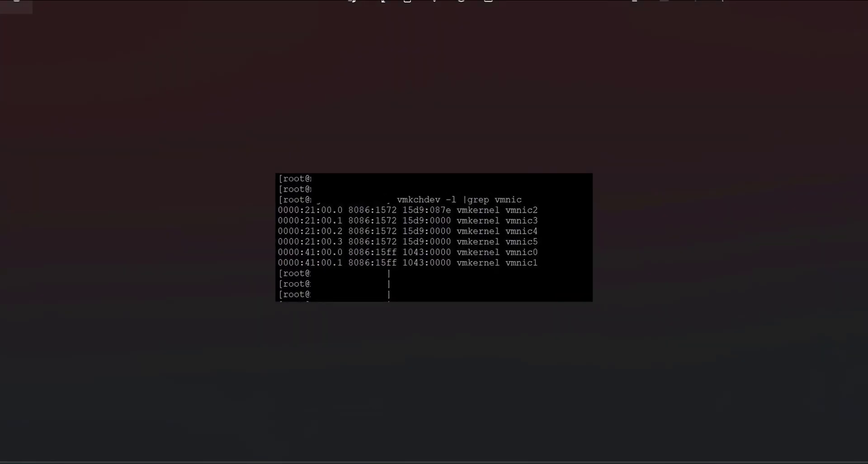
pyautogui.moveTo(440, 224)
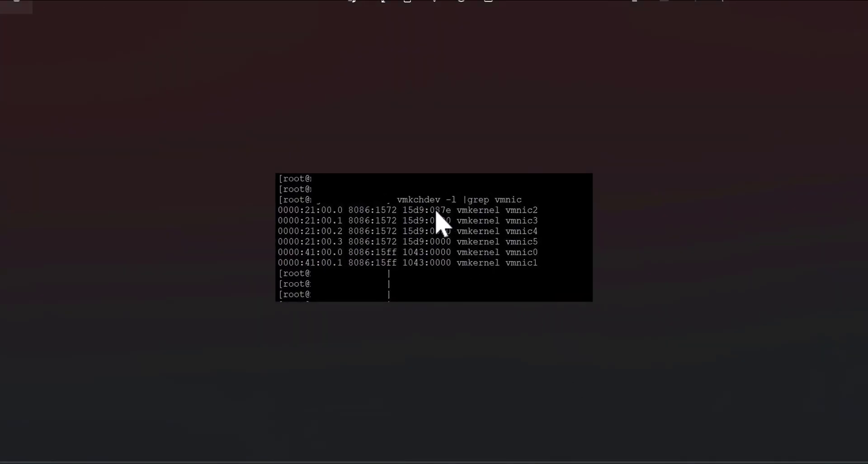
pyautogui.moveTo(432, 223)
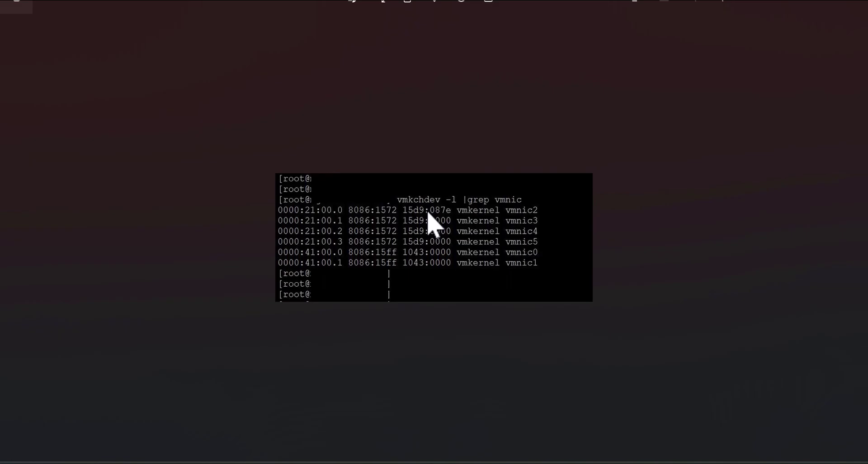
pyautogui.moveTo(416, 216)
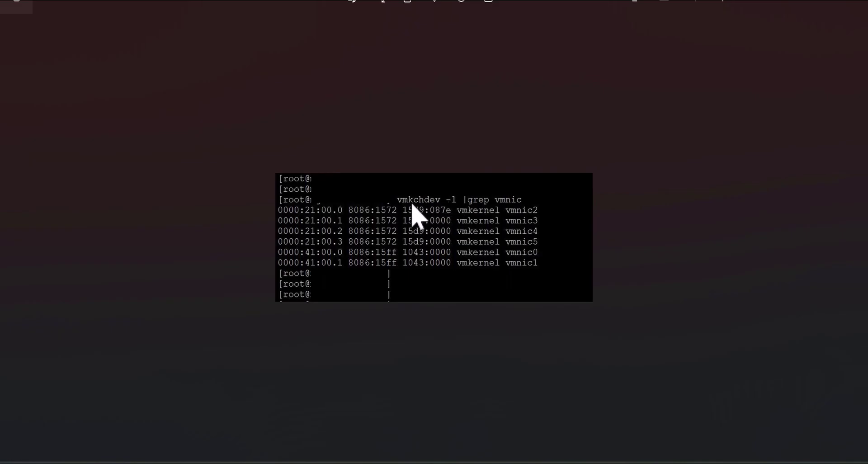
pyautogui.moveTo(423, 221)
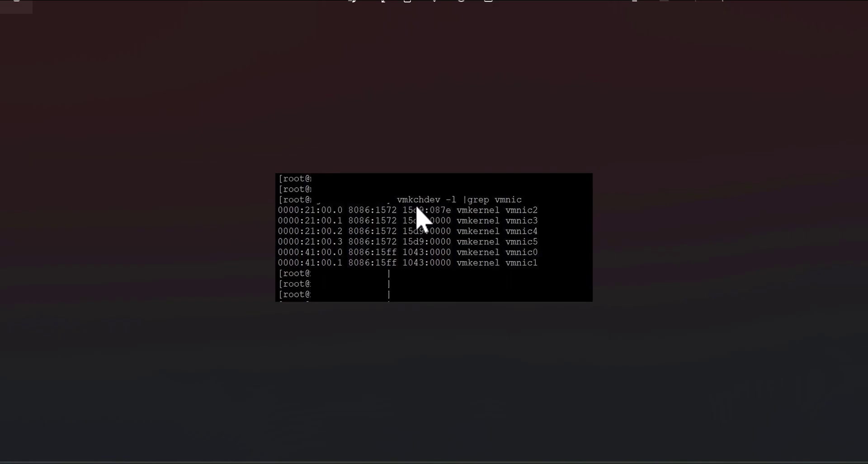
pyautogui.moveTo(409, 216)
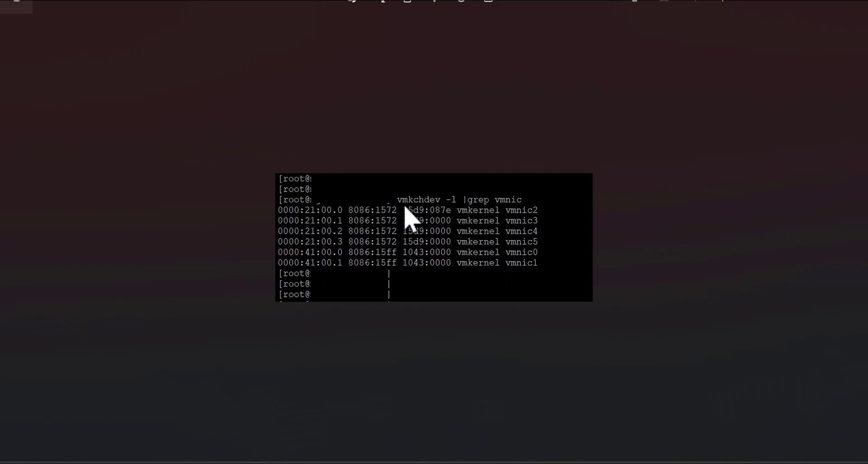
pyautogui.moveTo(429, 220)
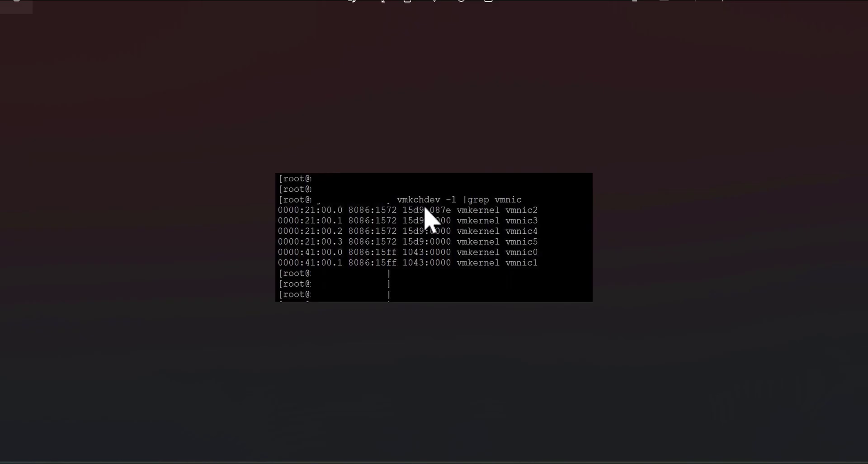
pyautogui.moveTo(440, 219)
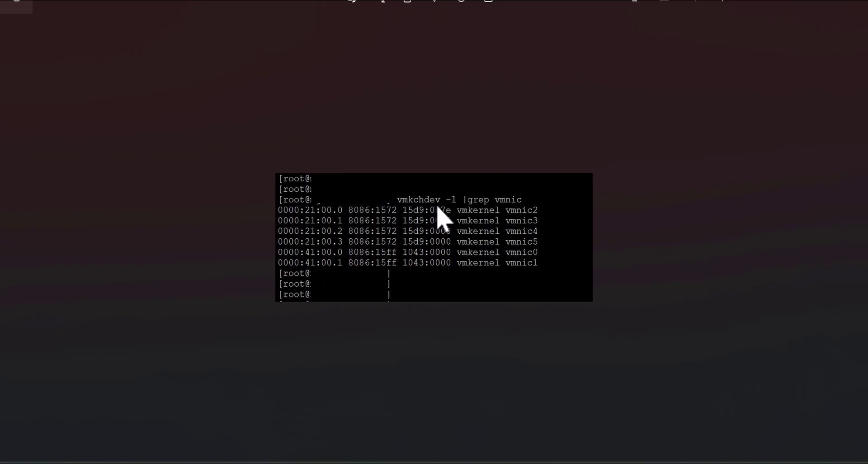
pyautogui.moveTo(444, 219)
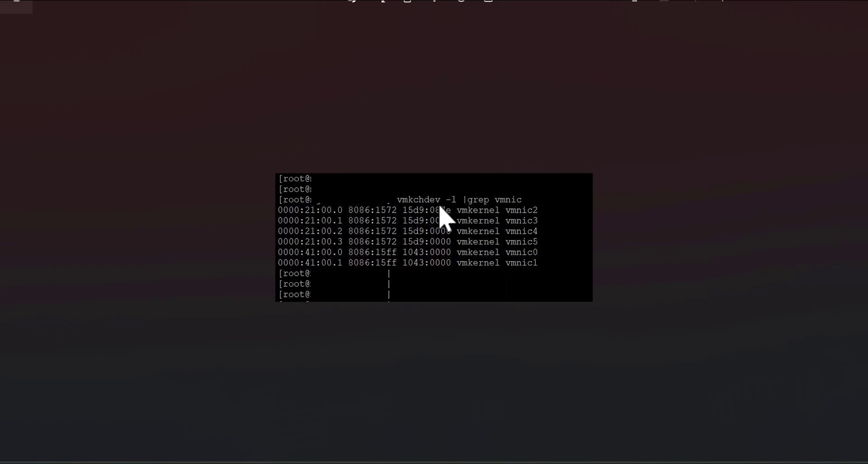
pyautogui.moveTo(459, 215)
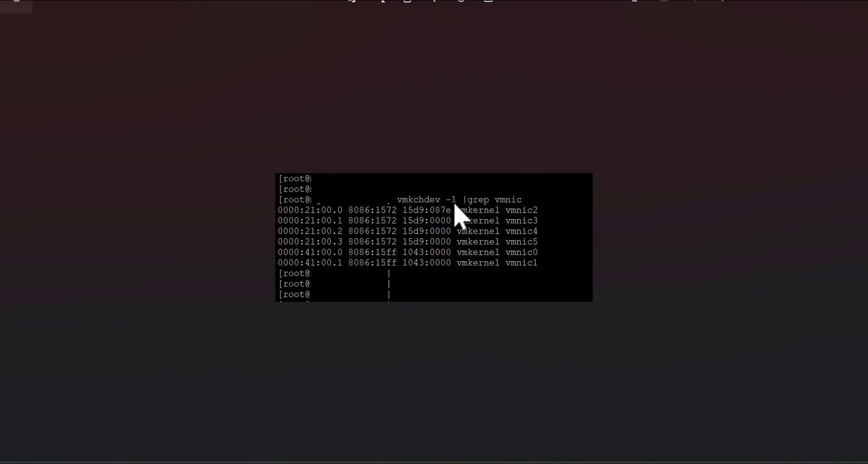
pyautogui.moveTo(506, 215)
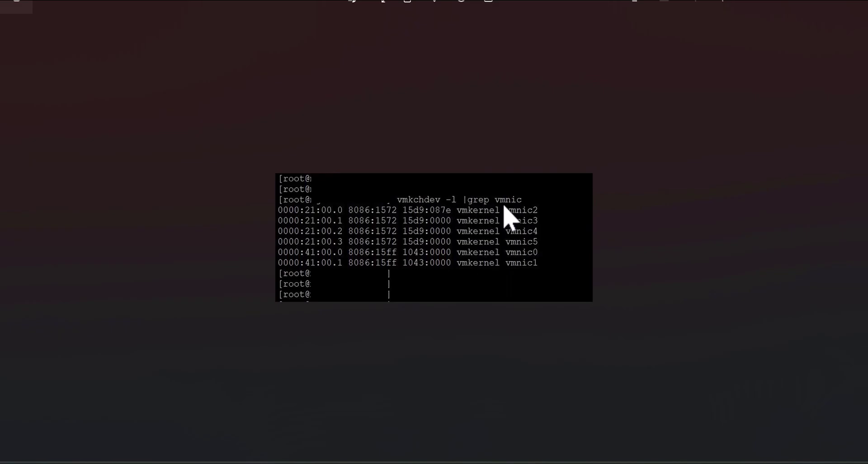
pyautogui.moveTo(501, 213)
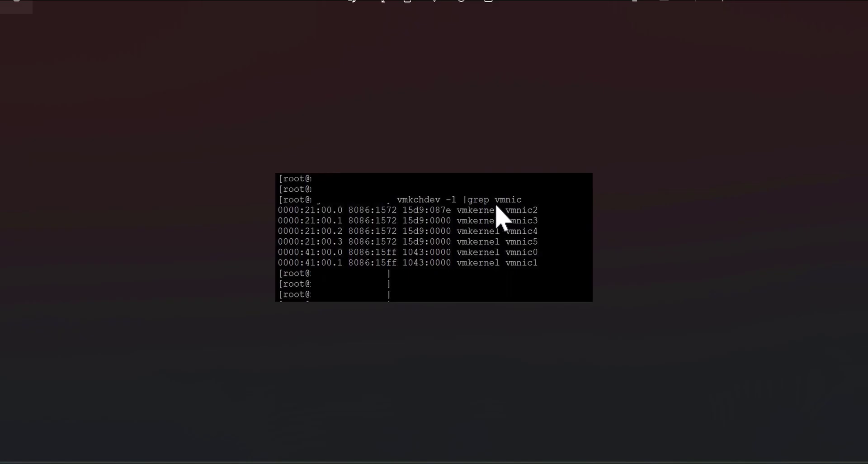
pyautogui.moveTo(424, 217)
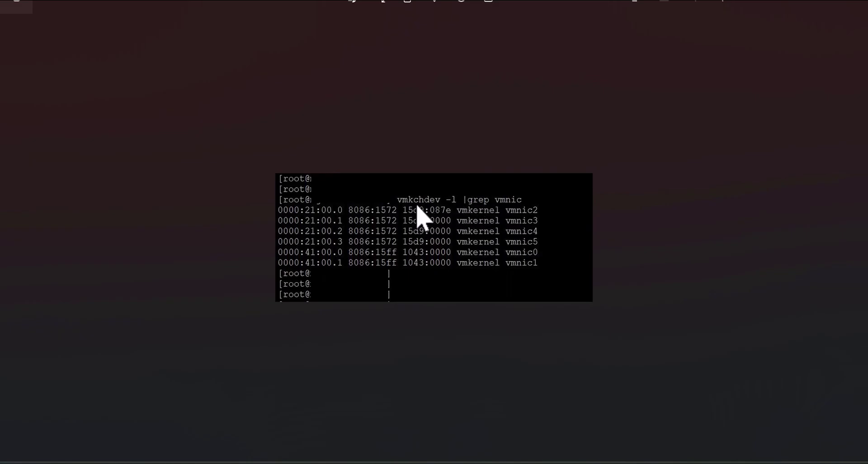
pyautogui.moveTo(459, 215)
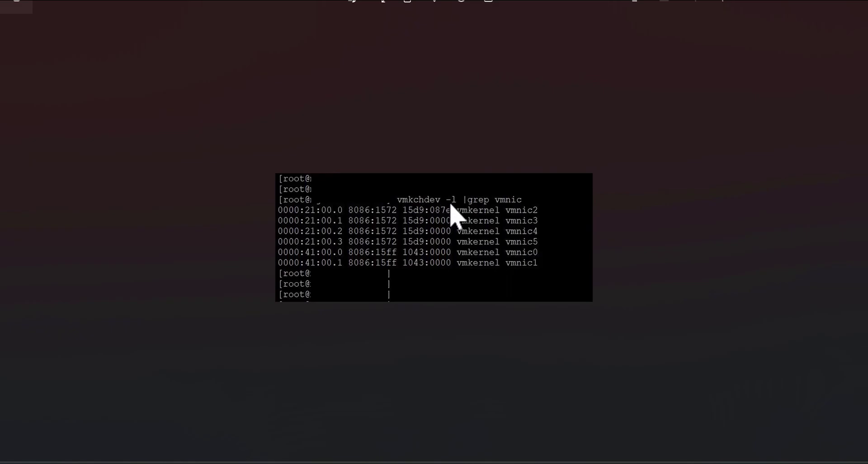
pyautogui.moveTo(483, 221)
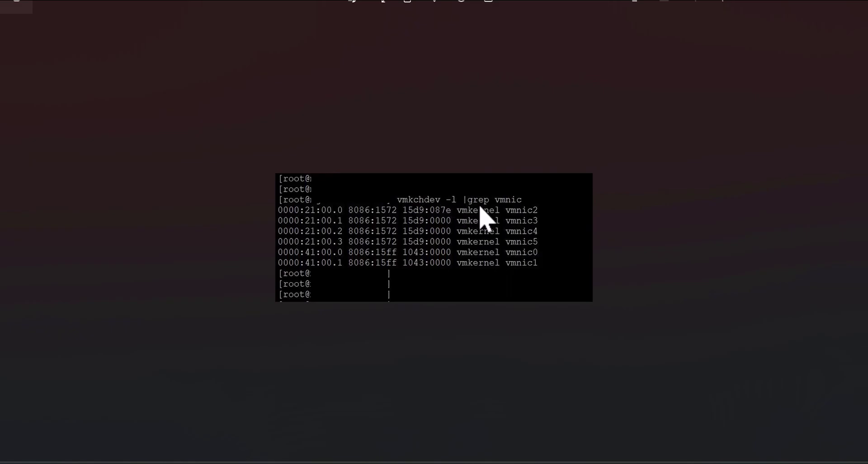
pyautogui.moveTo(519, 220)
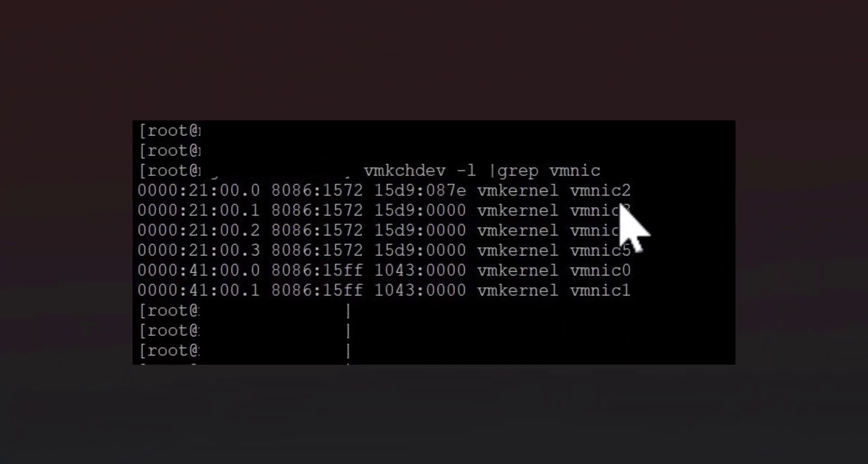
pyautogui.moveTo(587, 321)
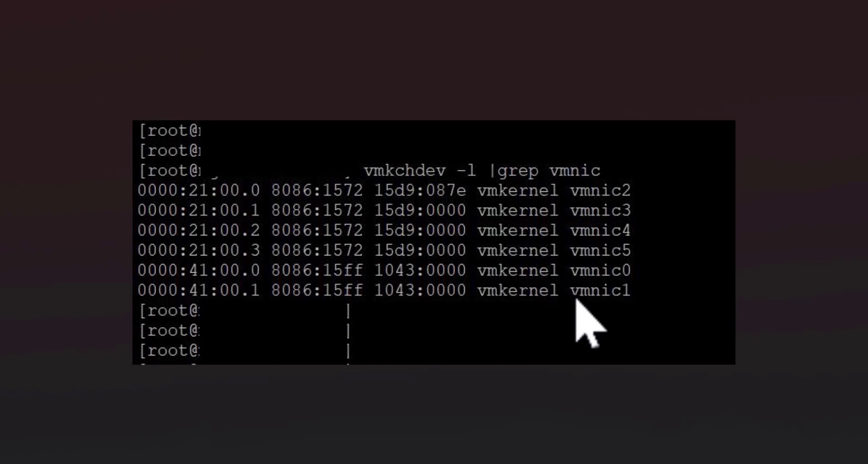
pyautogui.moveTo(586, 321)
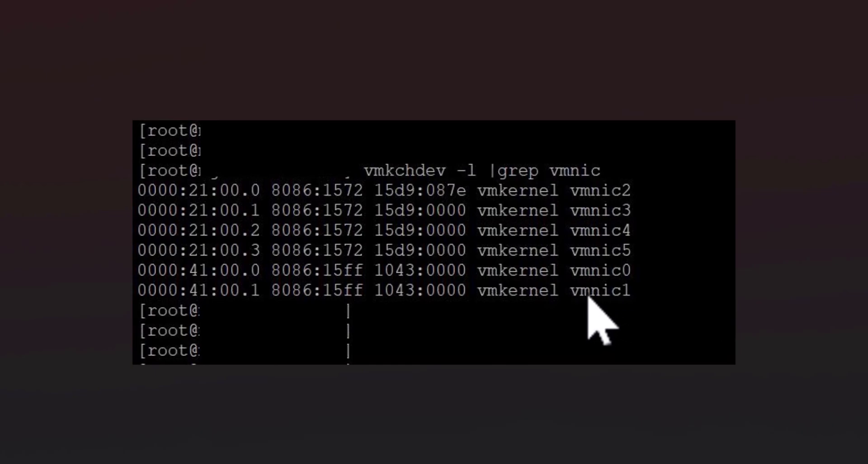
pyautogui.moveTo(641, 320)
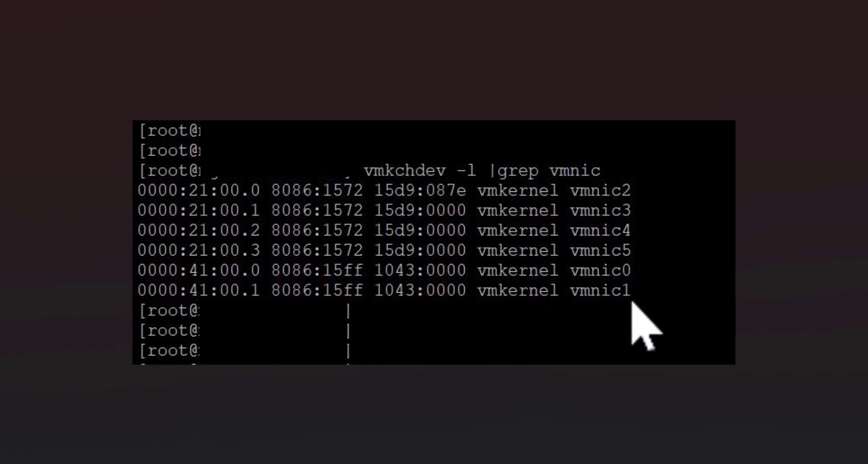
pyautogui.moveTo(647, 271)
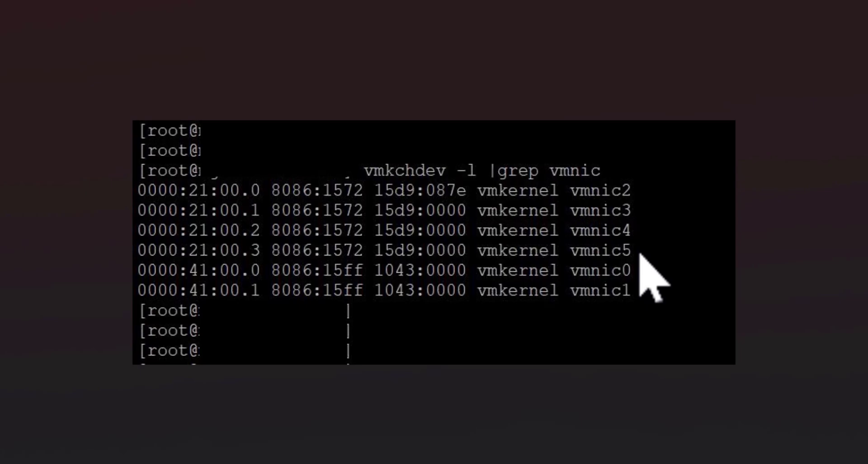
pyautogui.moveTo(412, 224)
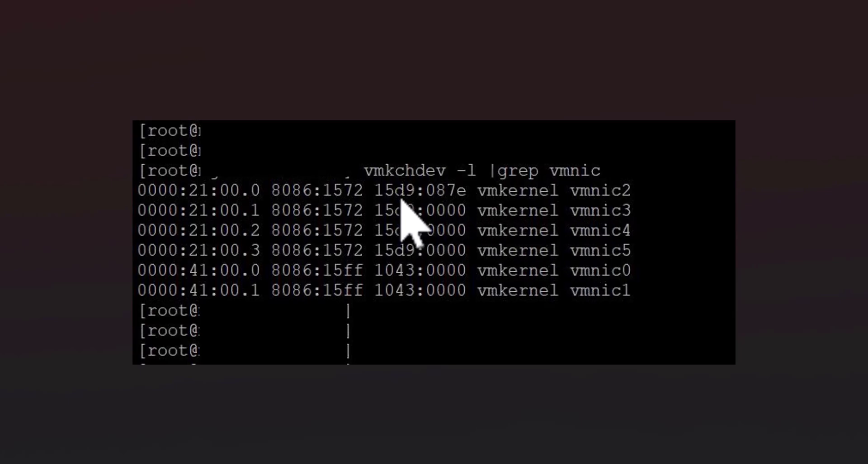
pyautogui.moveTo(404, 199)
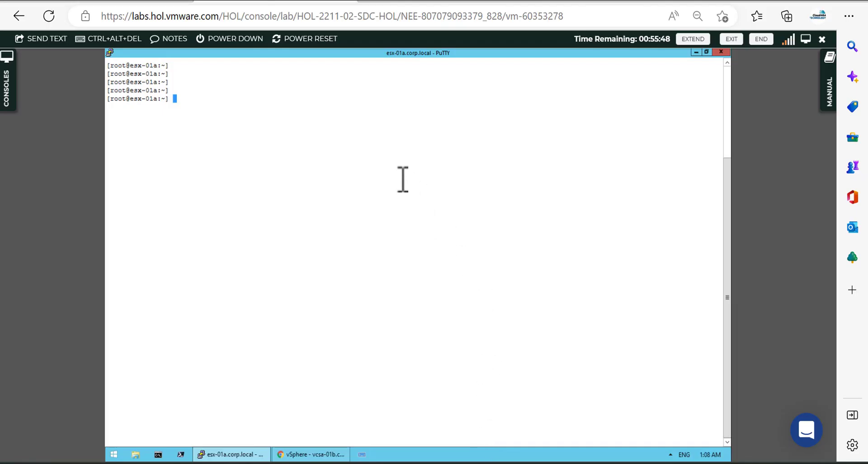
# Run 'vmkchdev -l | grep vmnic' and highlight vmnic0's 15ad:07b0 ID pair.
pyautogui.write('vmk')
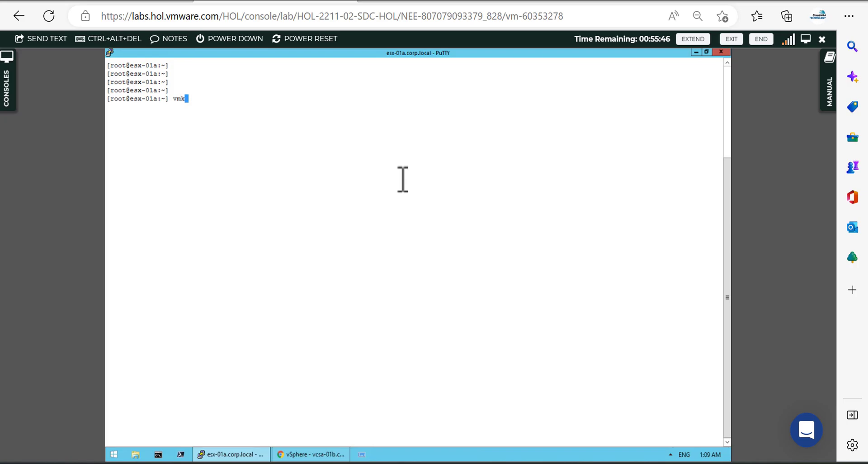
pyautogui.write('chdev -l')
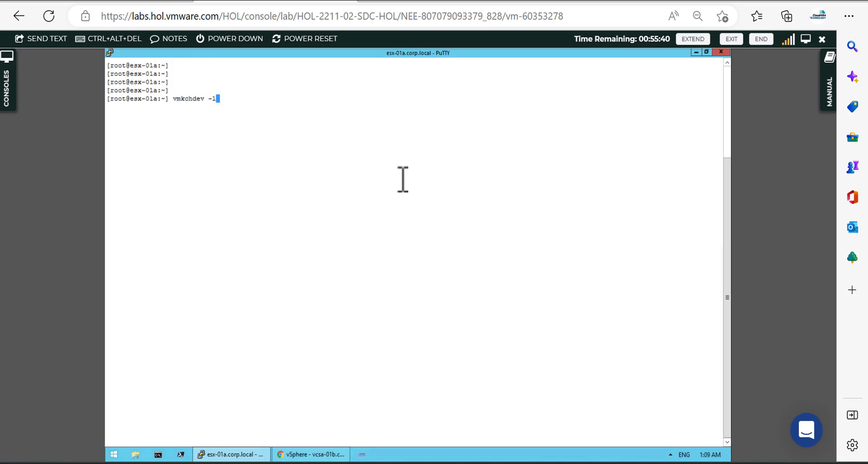
pyautogui.write('"')
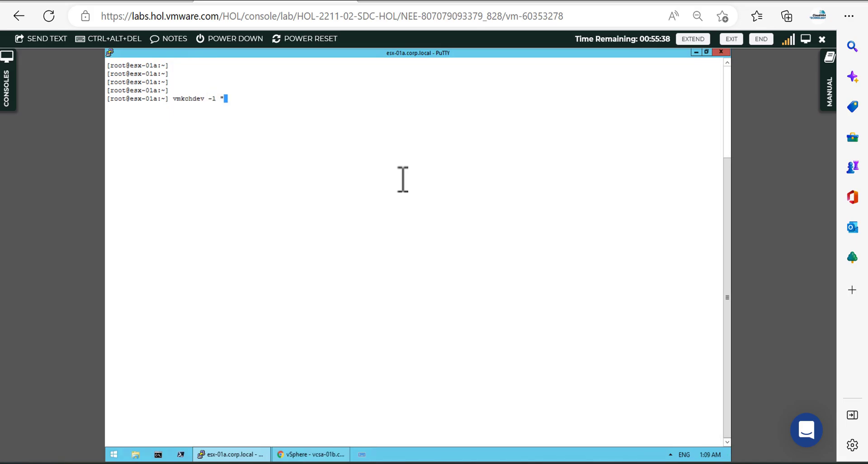
pyautogui.press('Backspace')
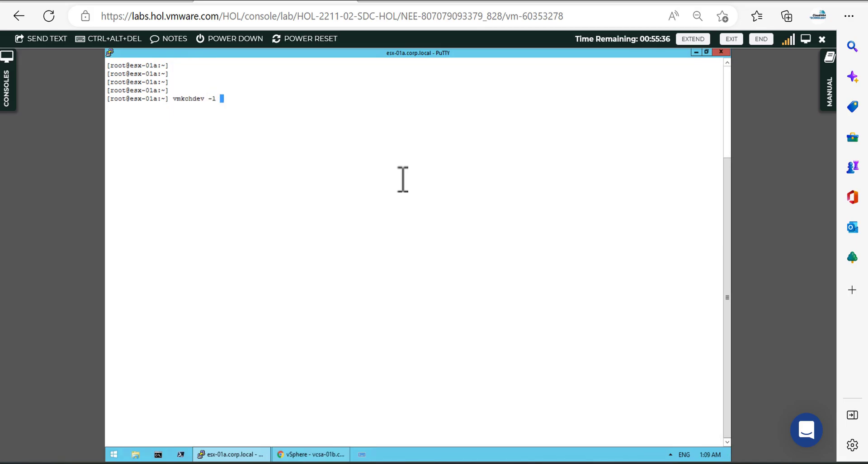
pyautogui.write('"')
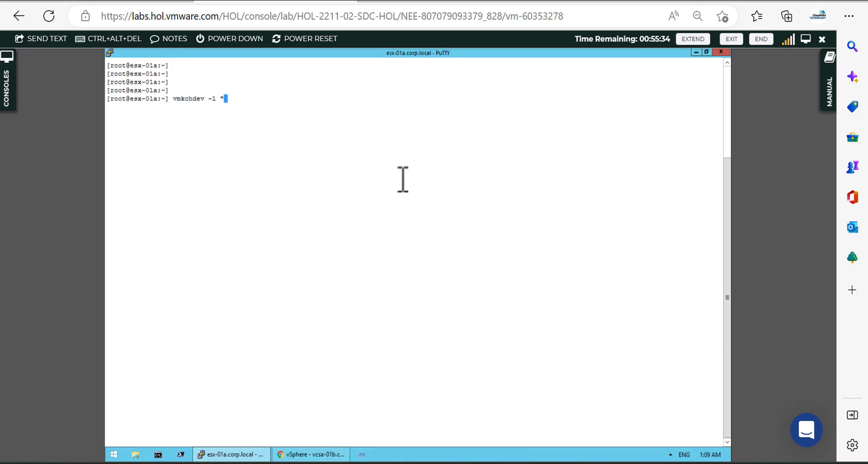
pyautogui.write('}')
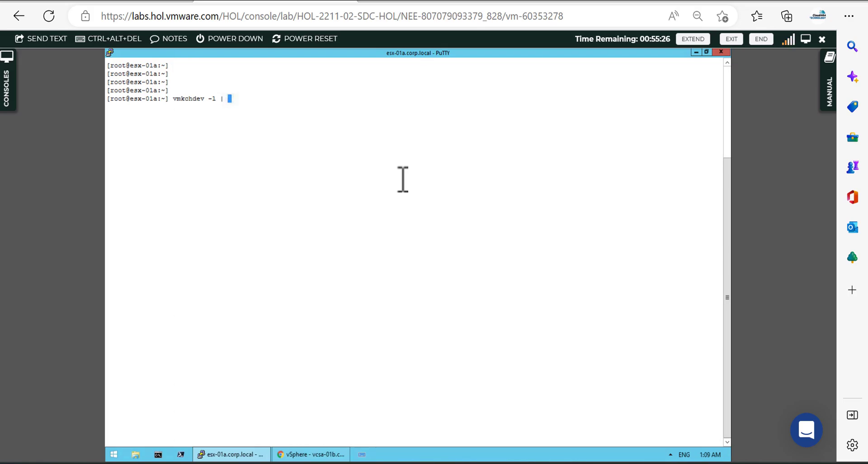
pyautogui.write('grep vmnic')
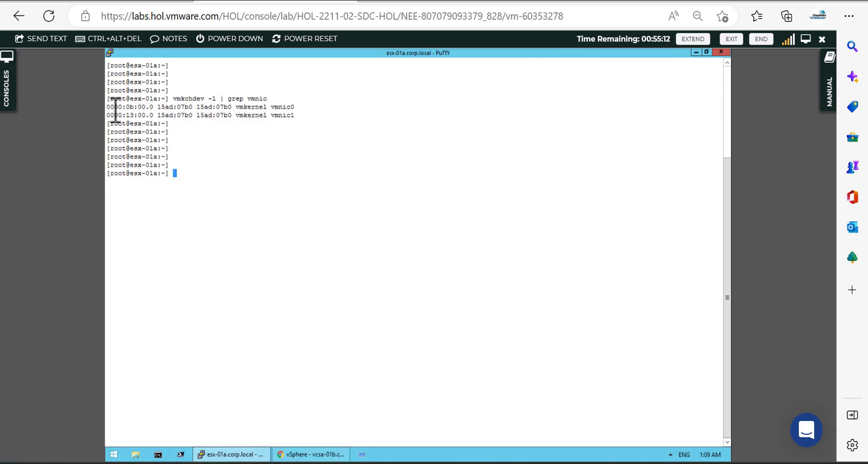
pyautogui.doubleClick(119, 106)
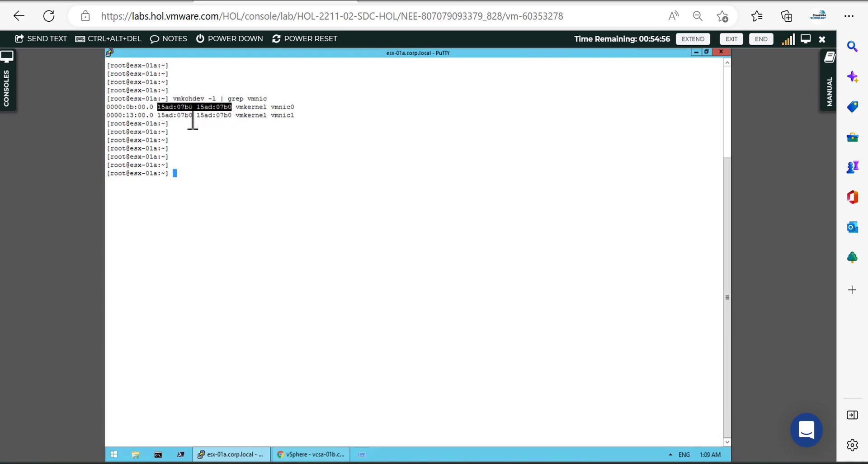
pyautogui.moveTo(255, 163)
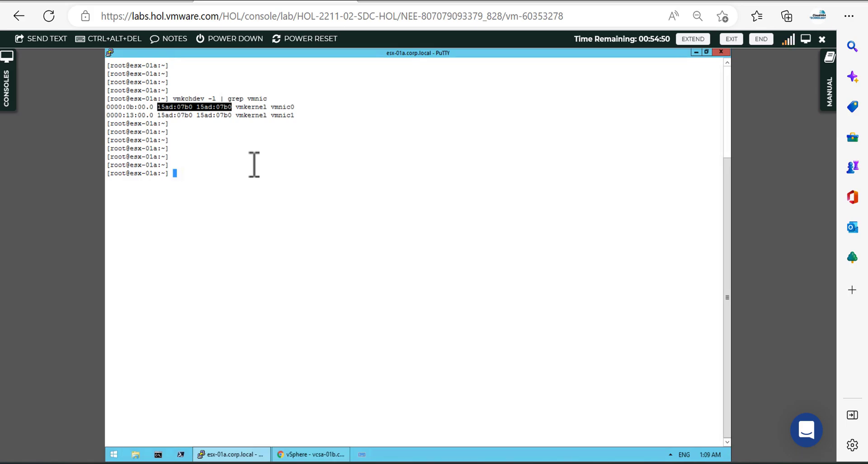
pyautogui.moveTo(244, 176)
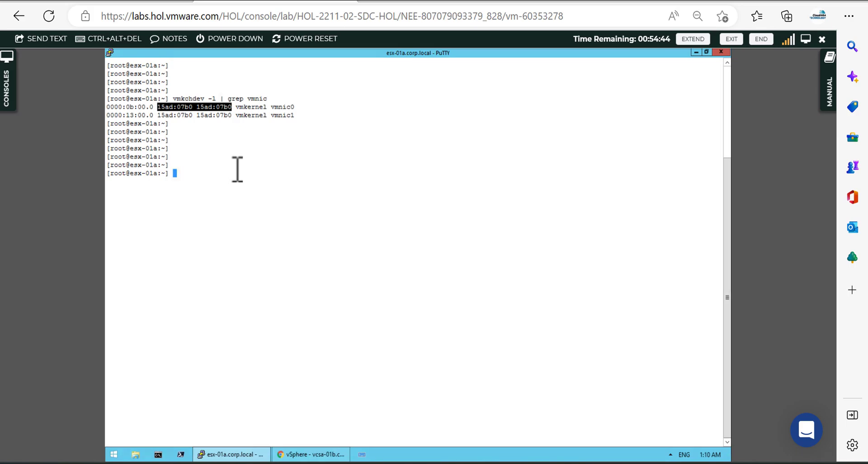
pyautogui.moveTo(213, 177)
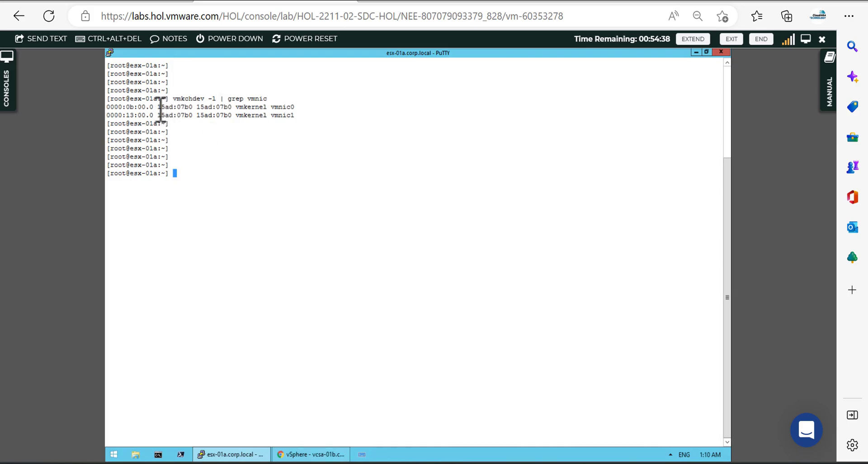
pyautogui.doubleClick(174, 106)
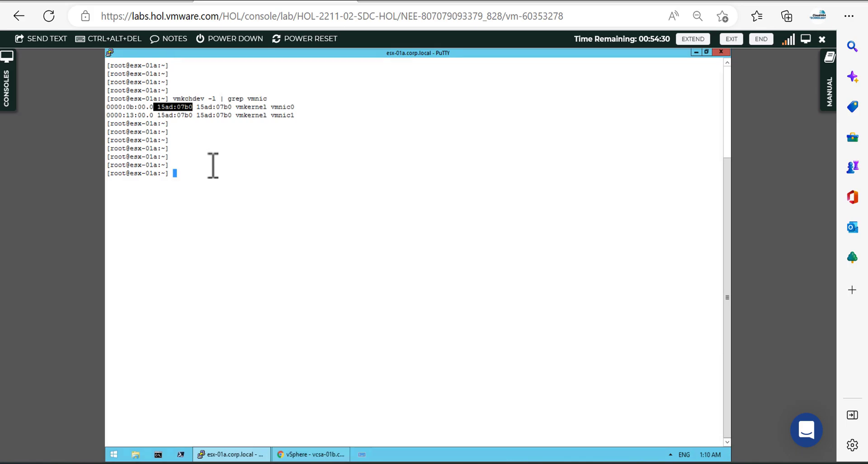
pyautogui.moveTo(343, 200)
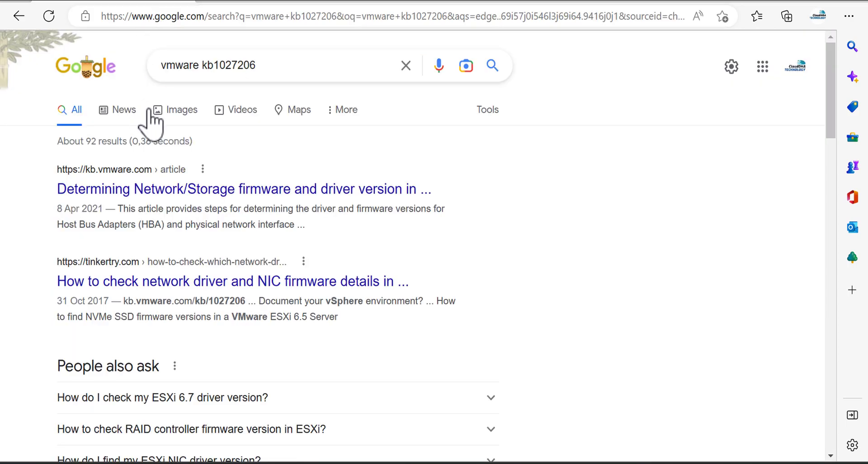
# Open the kb.vmware.com article result in a new tab and view it.
pyautogui.rightClick(243, 188)
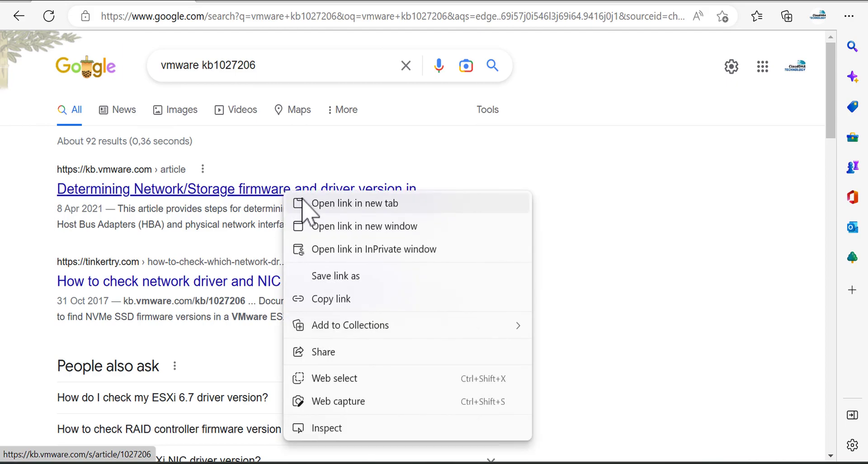
pyautogui.click(282, 15)
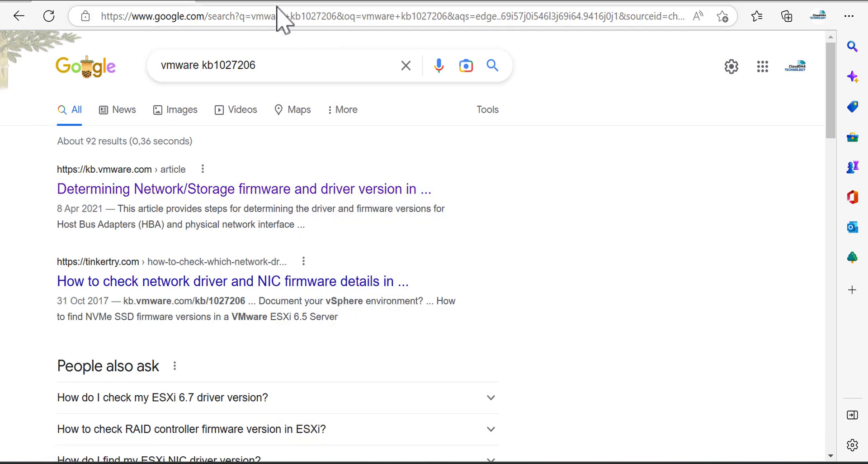
pyautogui.click(244, 188)
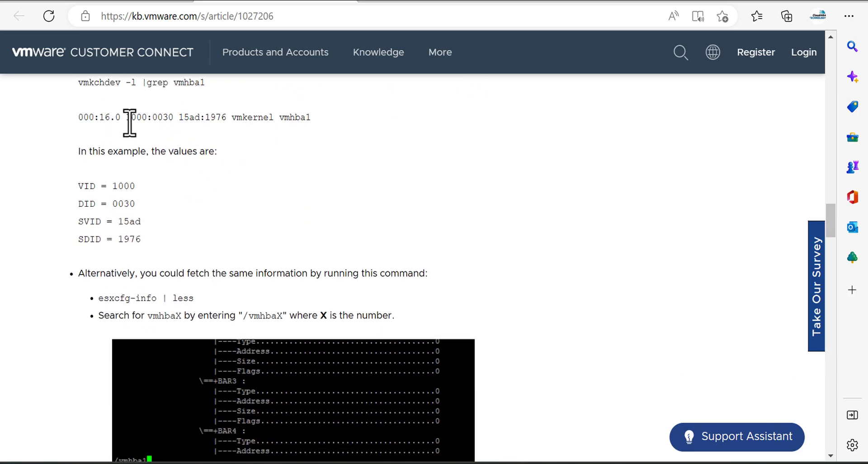
# Highlight the vendor ID 1000 and DID entry in KB 1027206's vmkchdev example.
pyautogui.moveTo(126, 117); pyautogui.dragTo(212, 116)
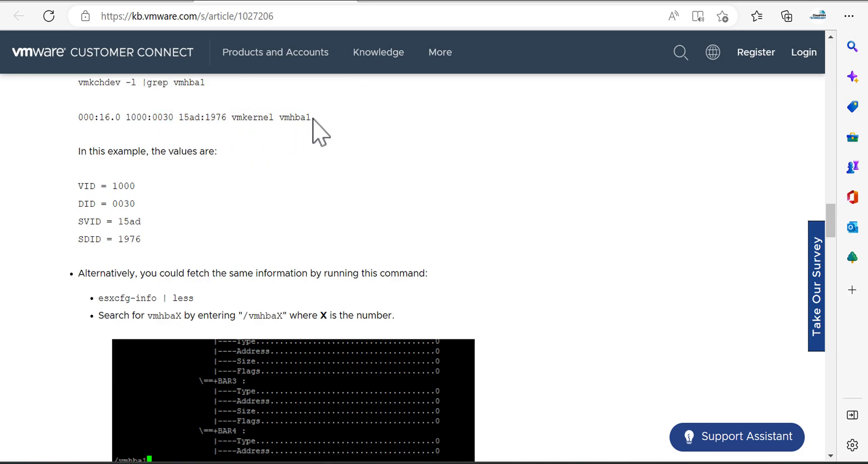
pyautogui.doubleClick(298, 116)
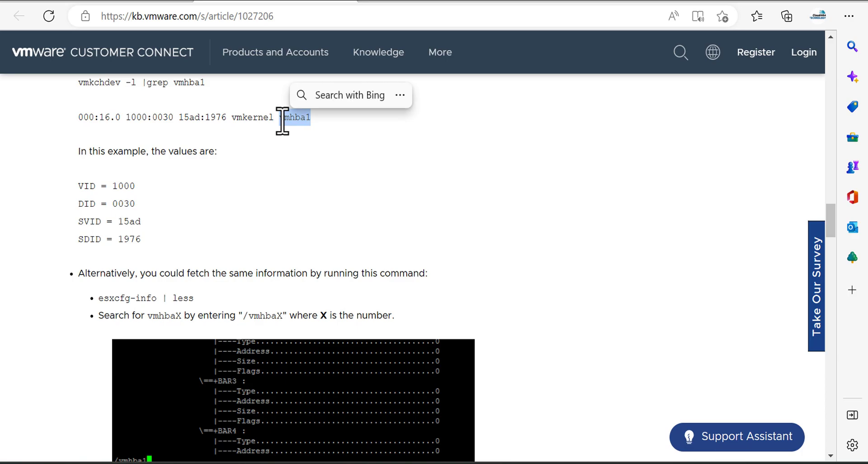
pyautogui.click(131, 117)
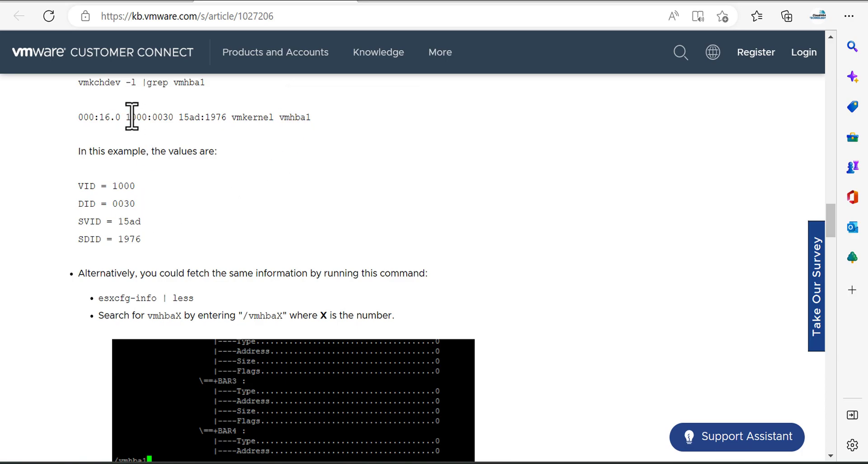
pyautogui.doubleClick(136, 117)
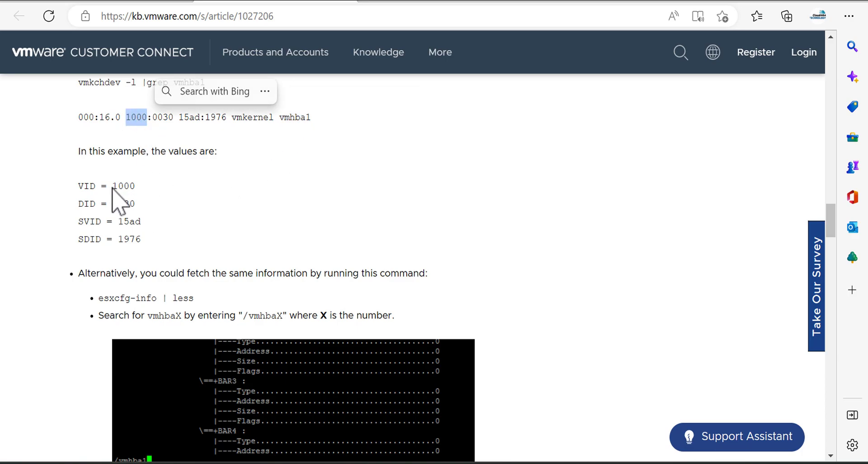
pyautogui.moveTo(77, 186); pyautogui.dragTo(133, 185)
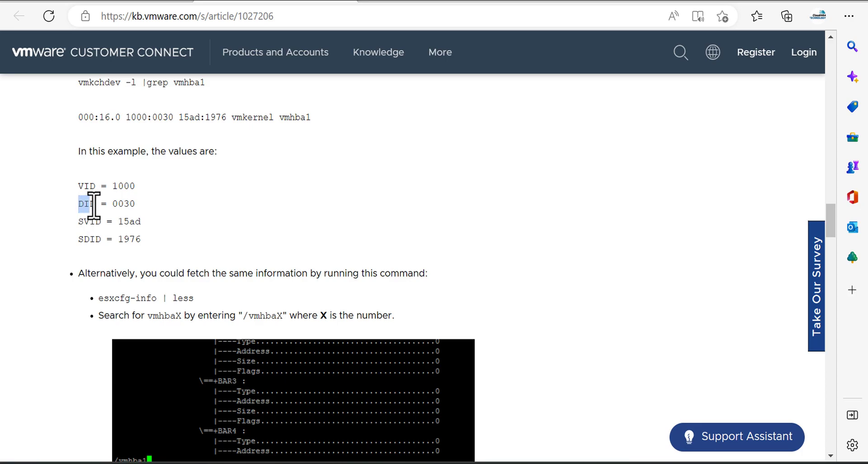
pyautogui.doubleClick(86, 203)
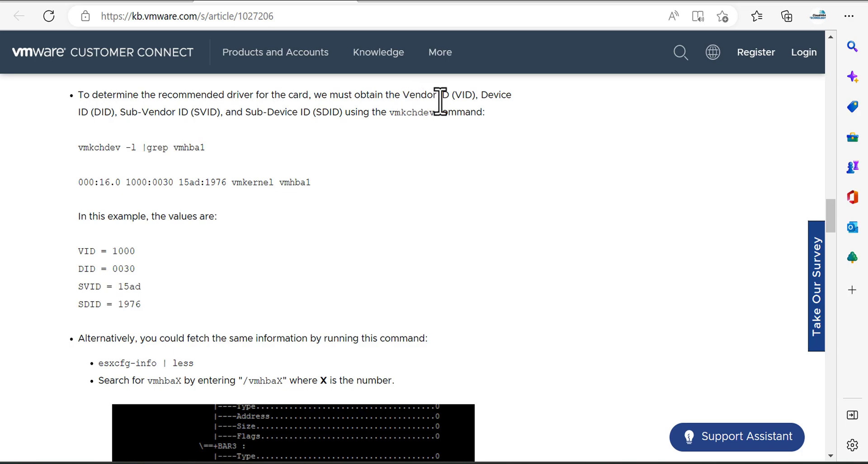
# Highlight the Vendor ID term, example SVID:SDID pair and SDID label.
pyautogui.doubleClick(461, 95)
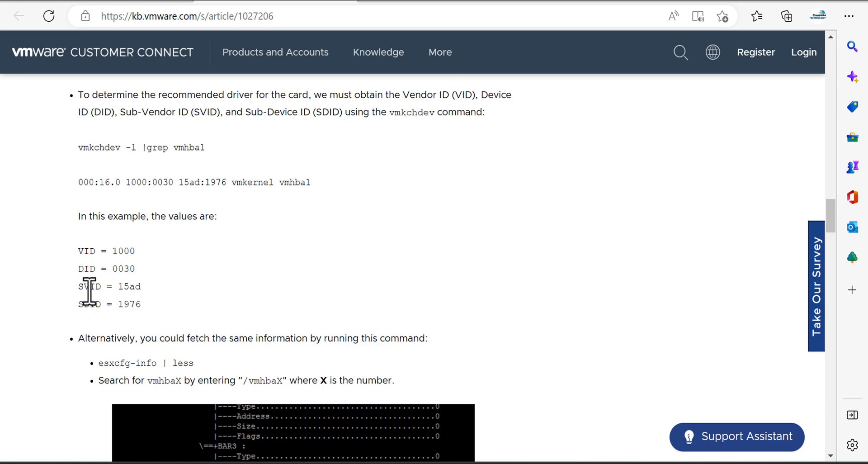
pyautogui.moveTo(81, 255)
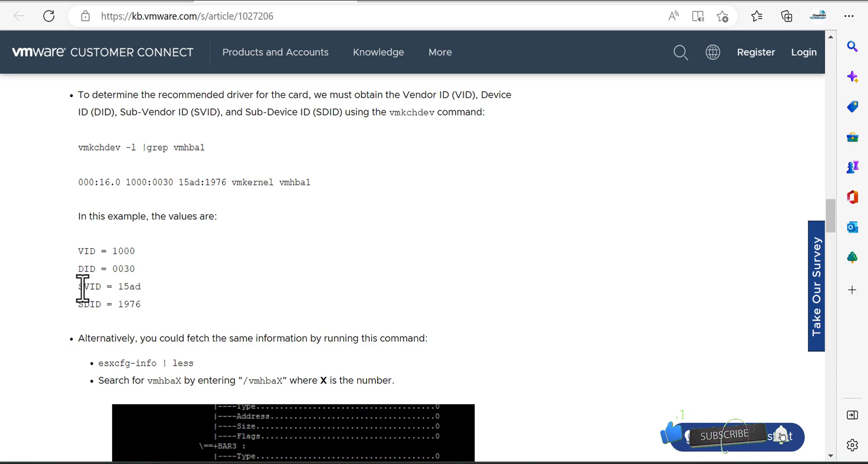
pyautogui.click(726, 434)
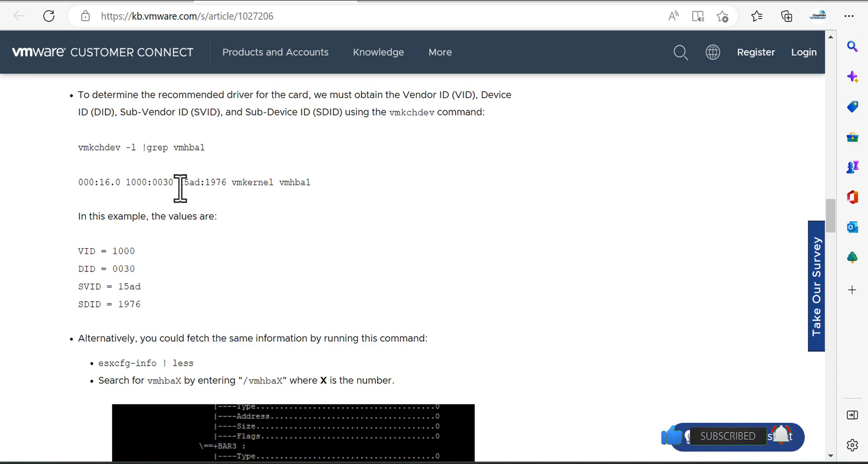
pyautogui.moveTo(180, 182); pyautogui.dragTo(222, 182)
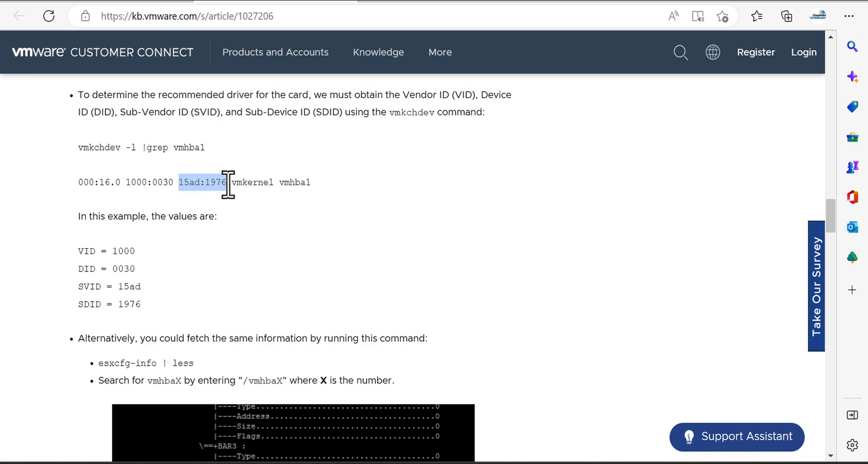
pyautogui.click(80, 290)
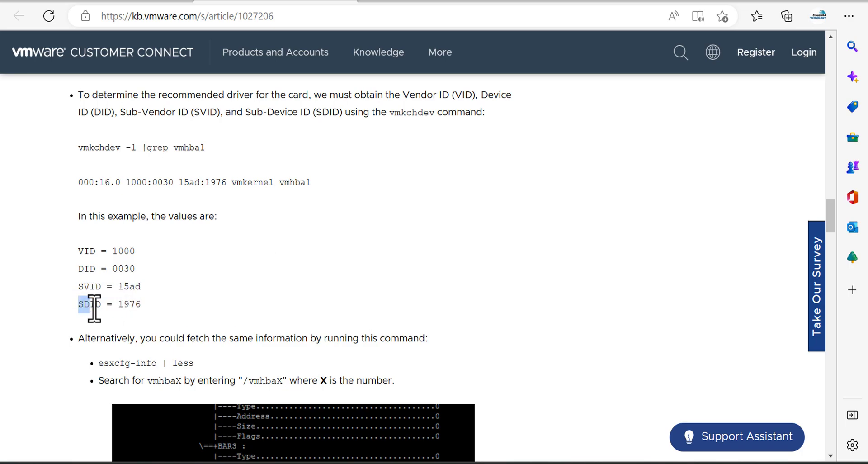
pyautogui.moveTo(88, 303); pyautogui.dragTo(141, 304)
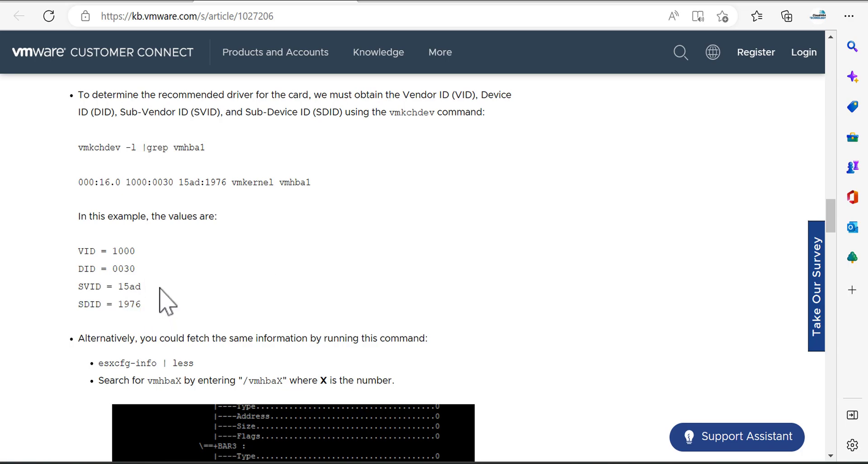
pyautogui.moveTo(166, 301)
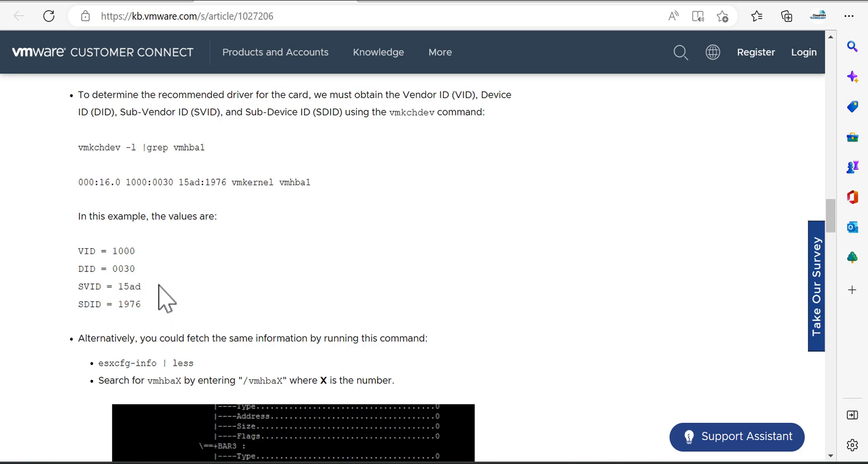
pyautogui.moveTo(476, 144)
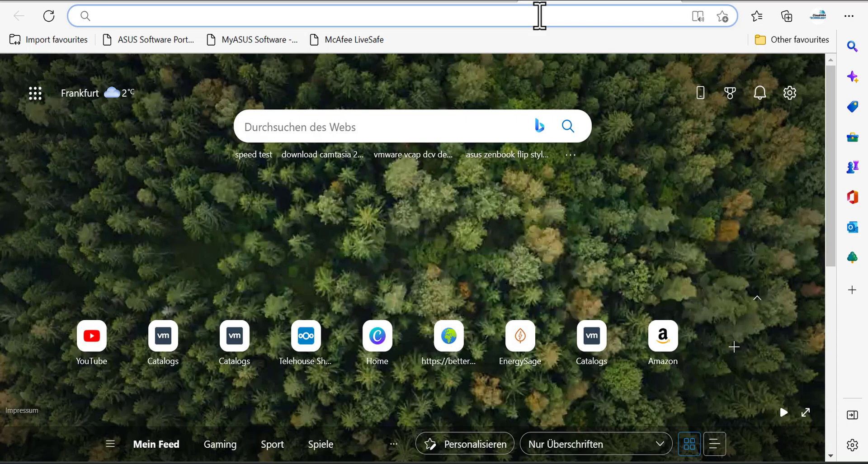
# Search Google for 'vmware compatibility list' and open the VMware Compatibility Guide System Search result.
pyautogui.write('vmware kb1027206')
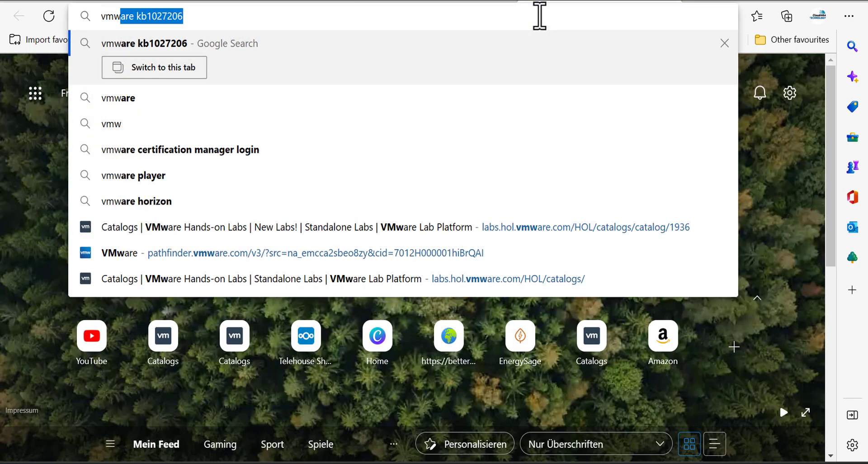
pyautogui.write('vmware compat')
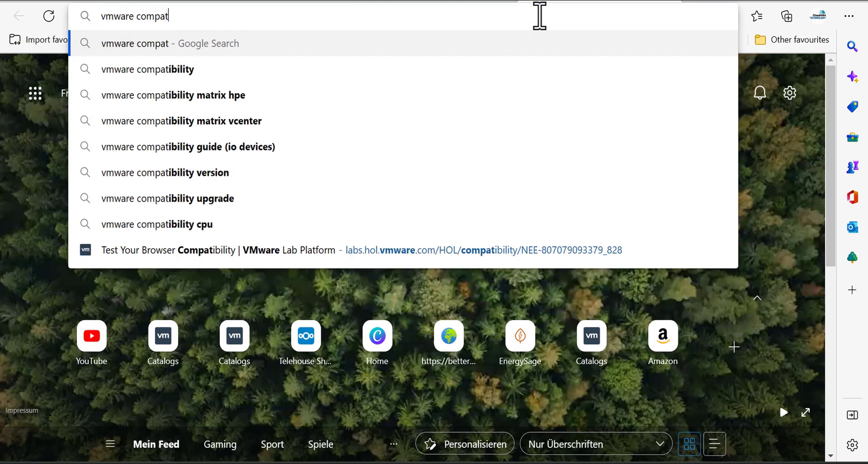
pyautogui.write('ibility+list&oq=vmware+compatibility+list&aqs=edge..69i57j0i22i30l7j69i64.6281j0j...')
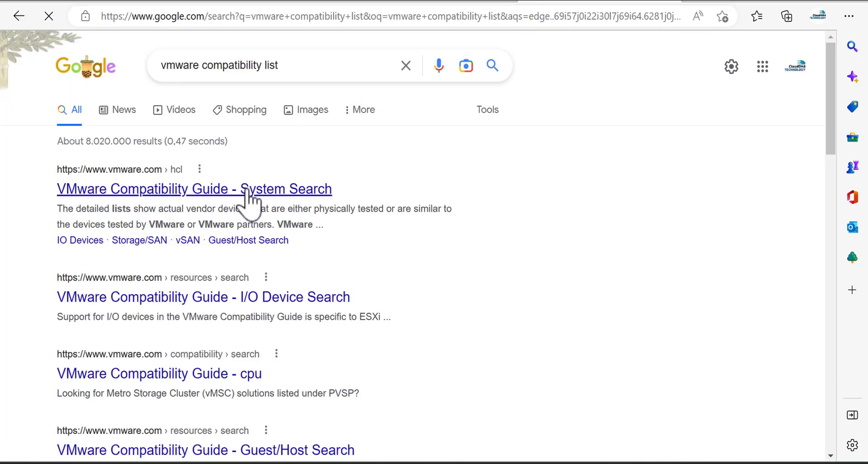
pyautogui.click(194, 189)
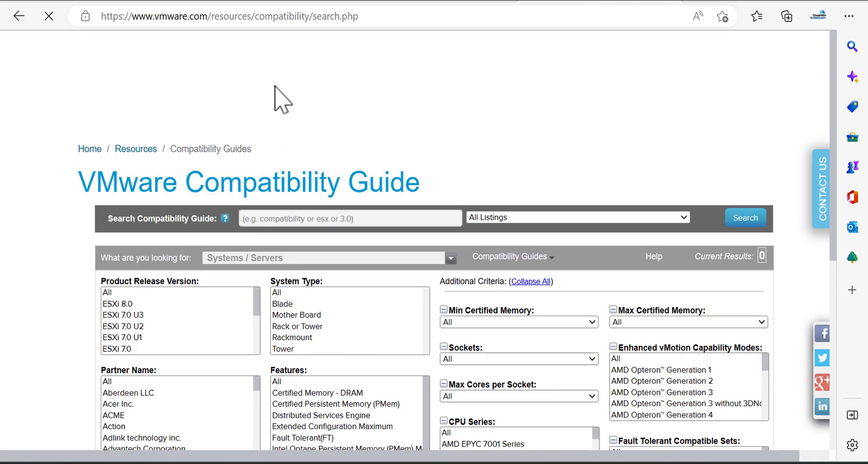
# Scroll the Compatibility Guide's Systems/Servers search page down and back up.
pyautogui.scroll(-3)
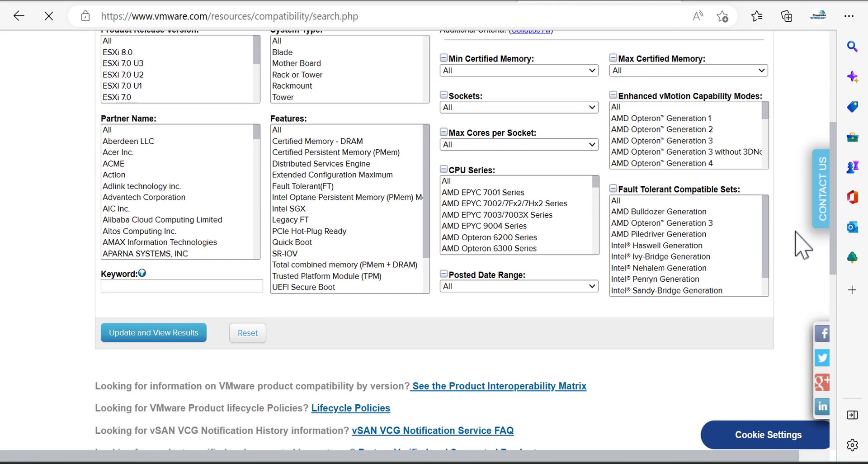
pyautogui.scroll(3)
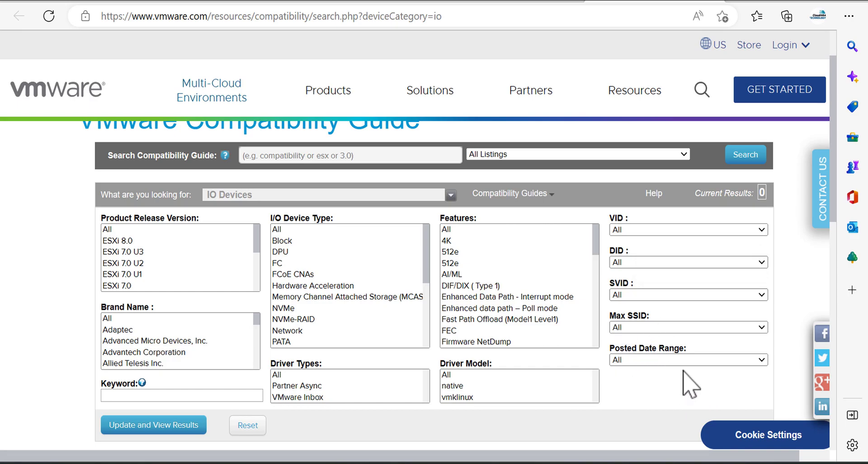
# Set the IO Devices filters to VID 8086, DID 1572 and SVID 15d9.
pyautogui.scroll(-3)
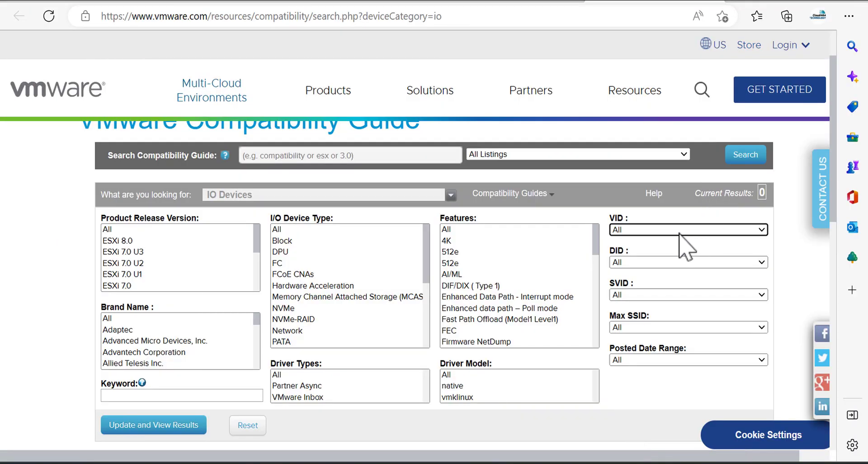
pyautogui.click(687, 229)
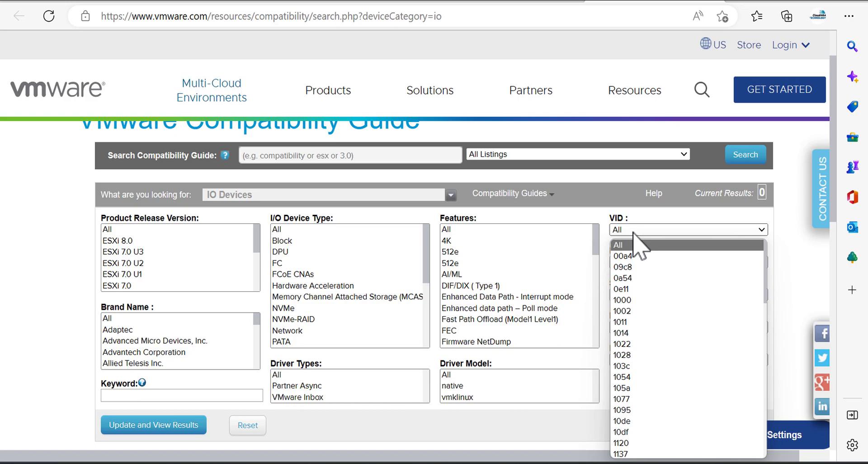
pyautogui.click(620, 443)
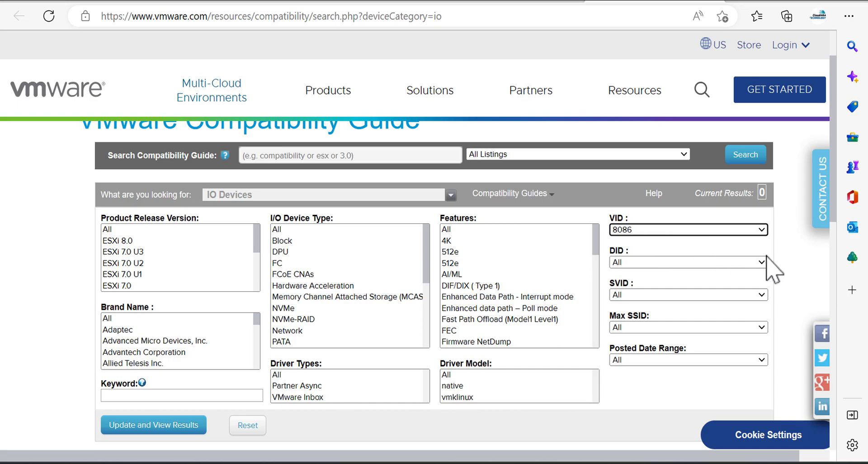
pyautogui.moveTo(721, 257)
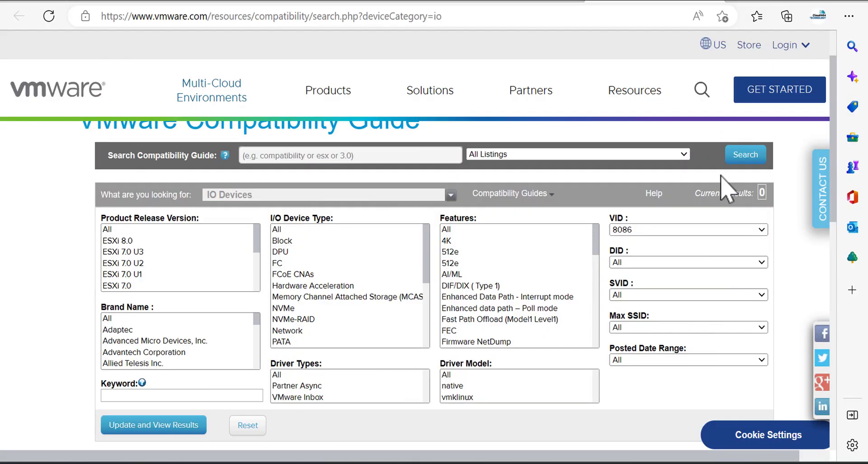
pyautogui.click(686, 262)
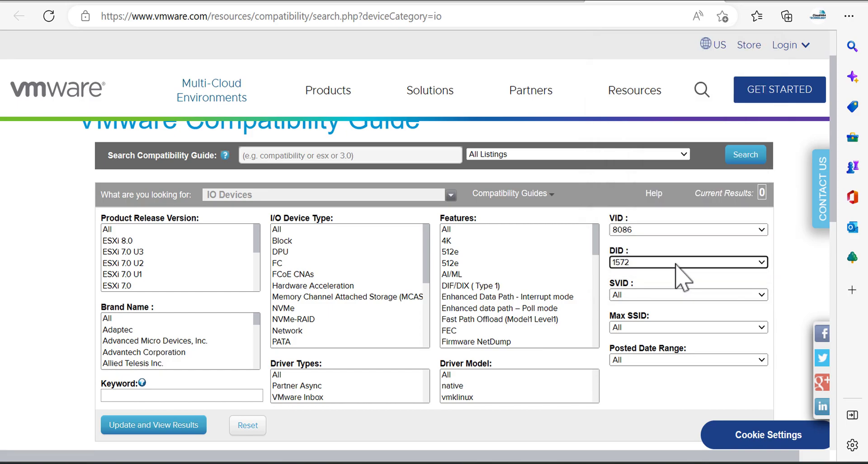
pyautogui.moveTo(639, 368)
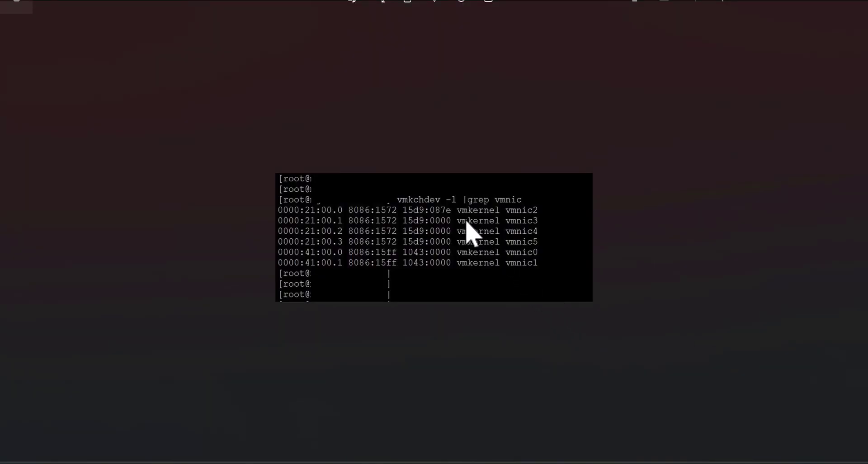
pyautogui.moveTo(677, 219)
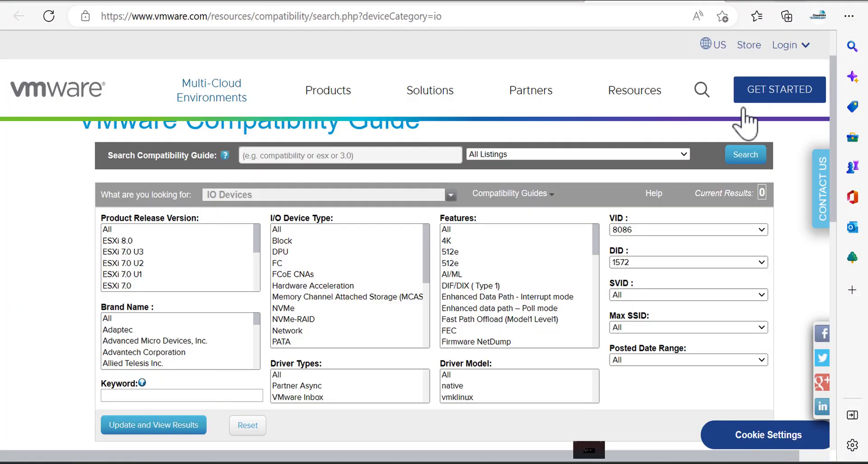
pyautogui.moveTo(703, 298)
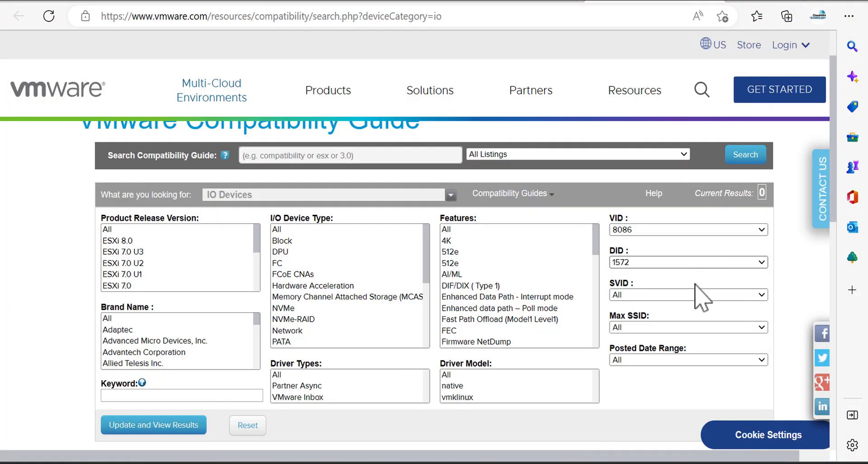
pyautogui.click(686, 294)
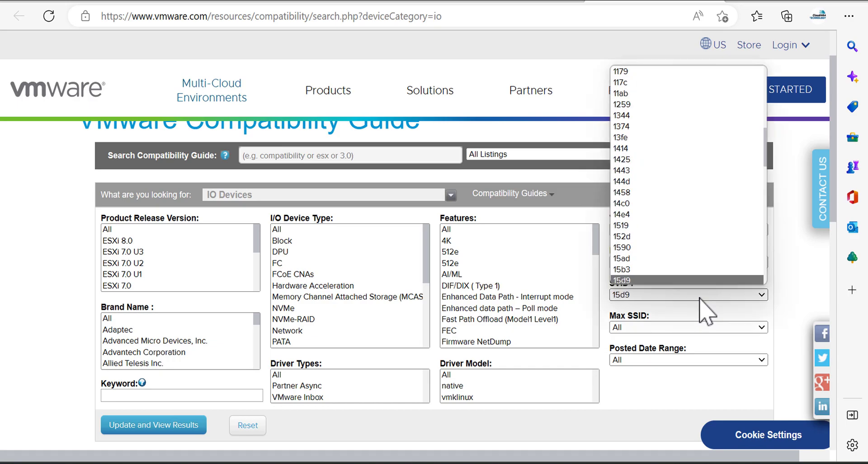
pyautogui.click(621, 279)
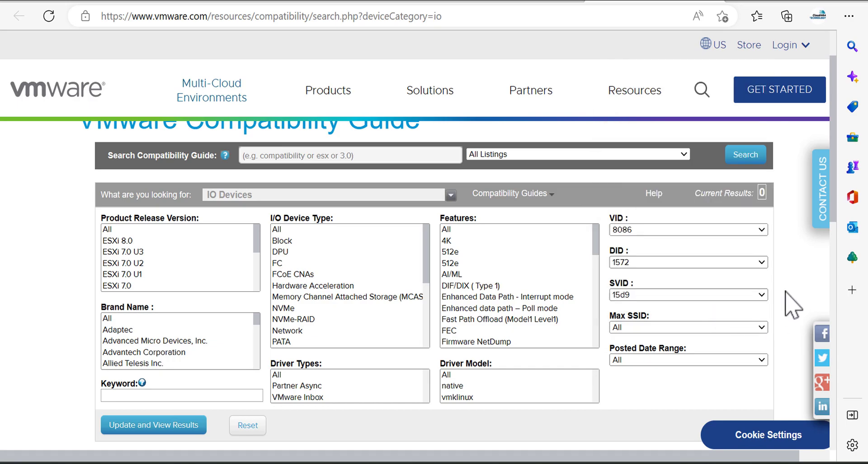
pyautogui.scroll(-3)
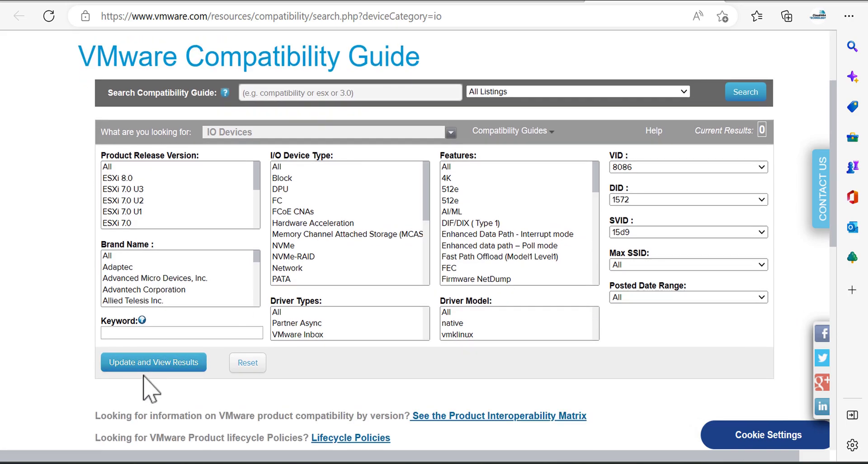
# Run the VID 8086/DID 1572/SVID 15d9 search and expand the supported release lists.
pyautogui.click(153, 362)
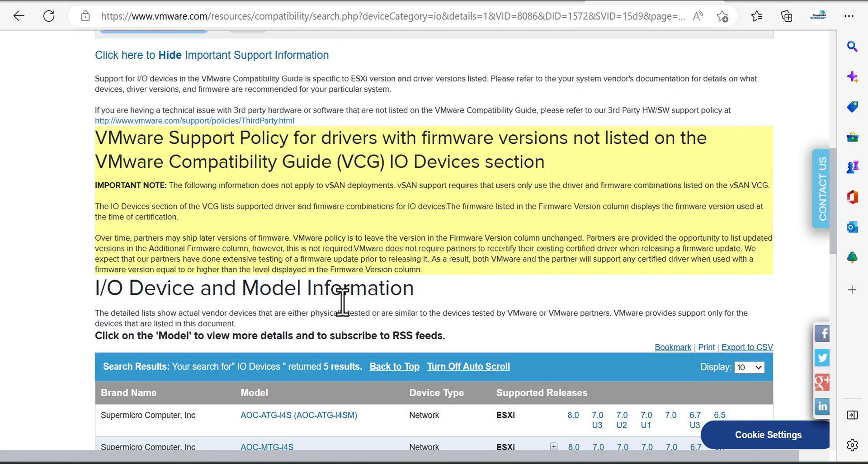
pyautogui.scroll(-3)
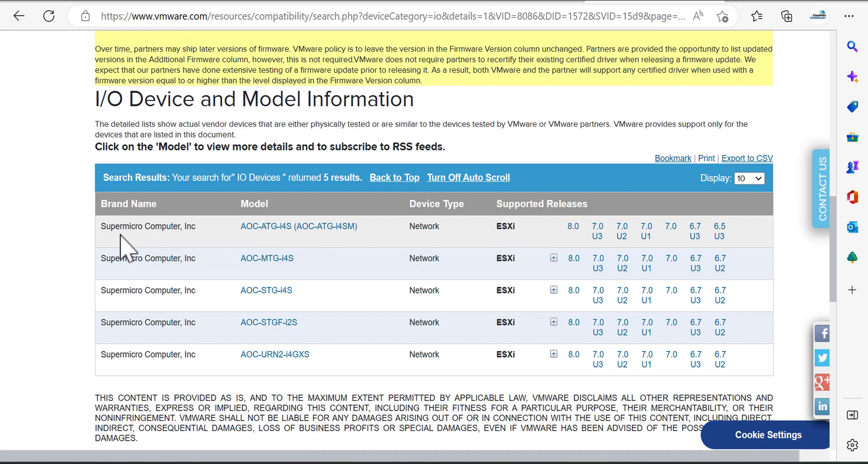
pyautogui.doubleClick(148, 226)
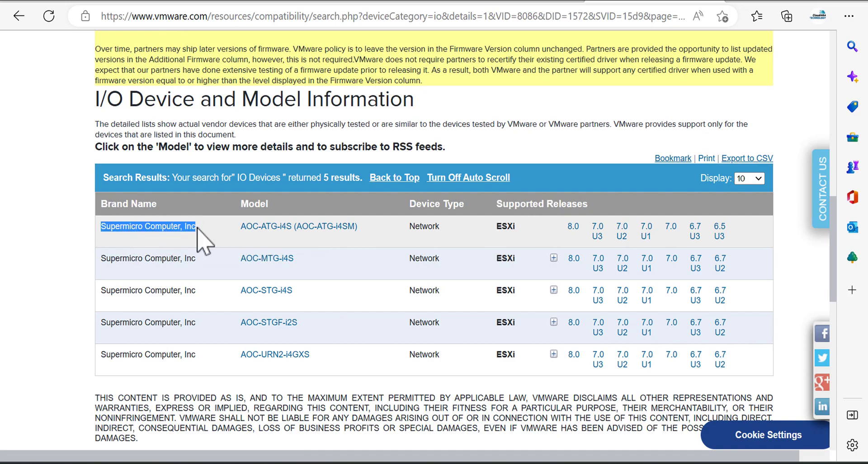
pyautogui.doubleClick(148, 226)
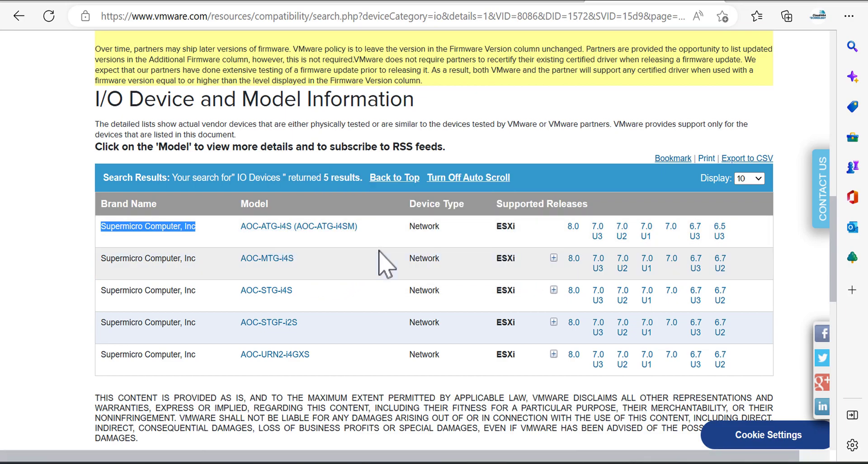
pyautogui.moveTo(621, 232)
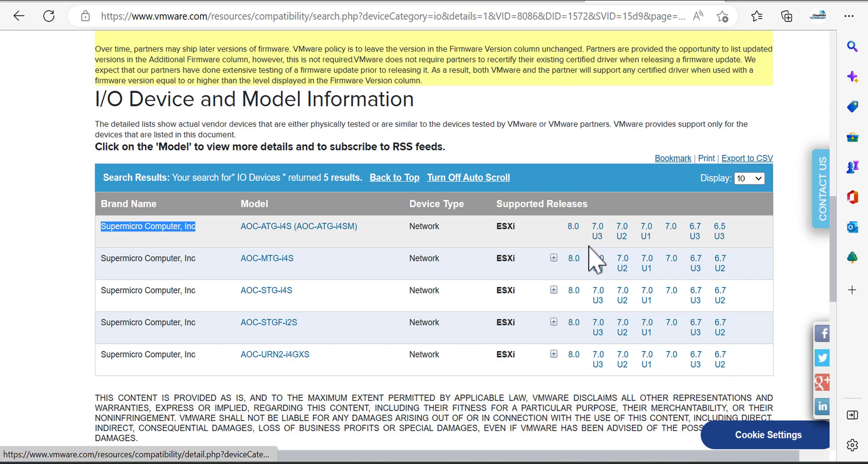
pyautogui.click(552, 257)
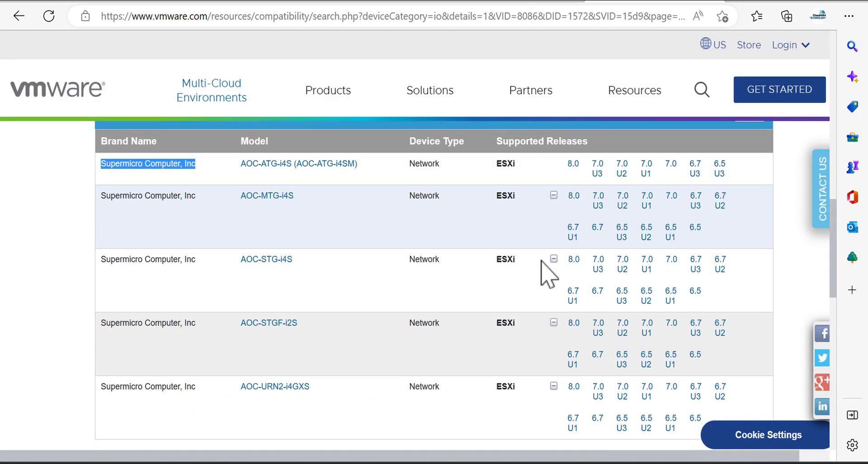
pyautogui.moveTo(597, 167)
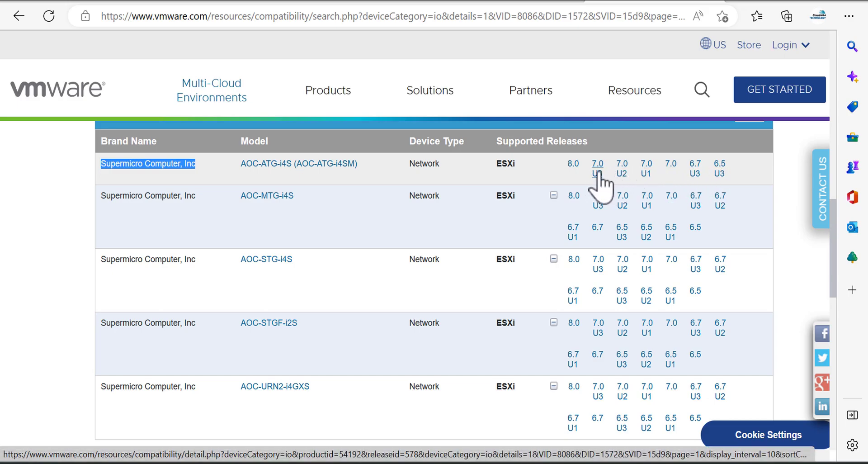
# Expand AOC-ATG-i4S's ESXi 7.0 U3 release with i40en version 1.10.6.
pyautogui.click(597, 167)
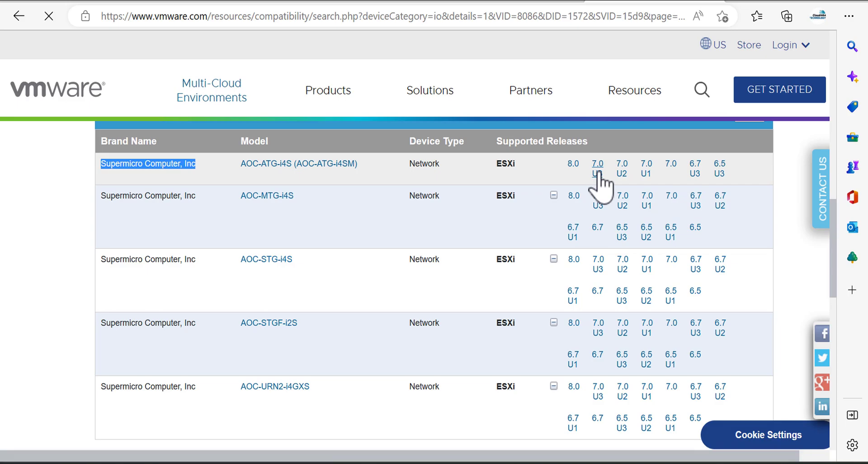
pyautogui.click(597, 167)
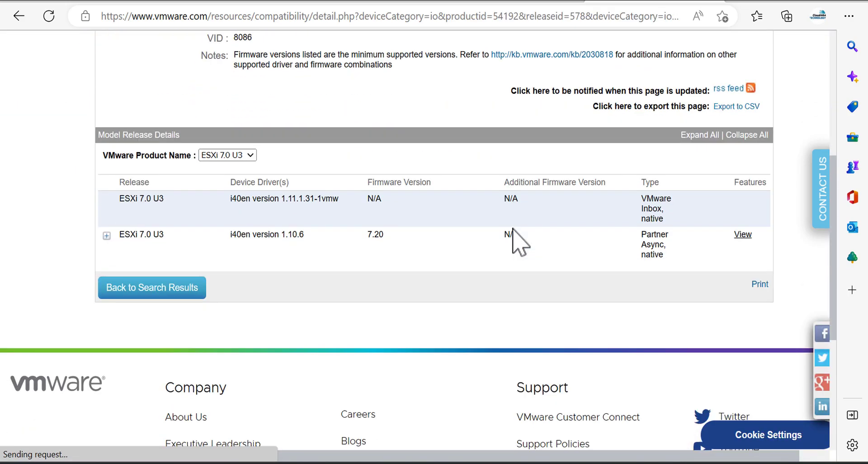
pyautogui.click(106, 233)
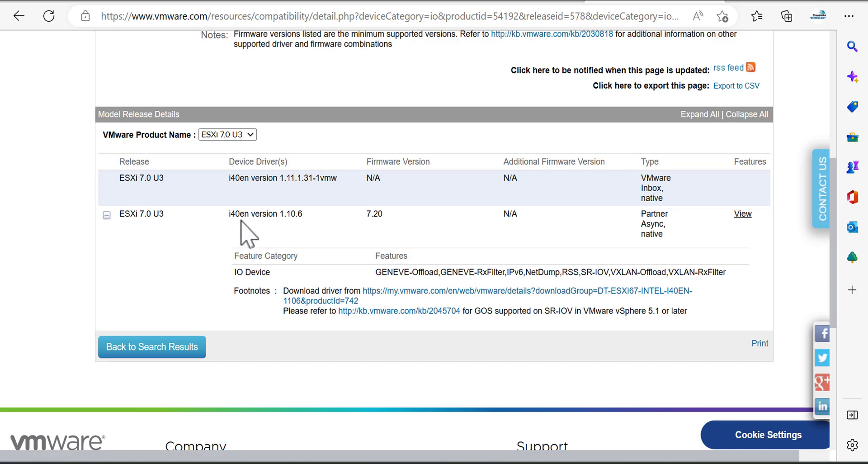
pyautogui.moveTo(229, 233)
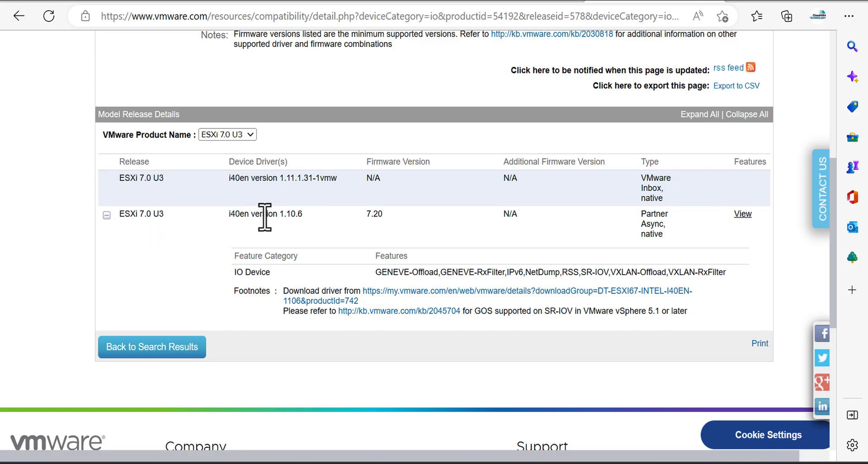
pyautogui.moveTo(235, 232)
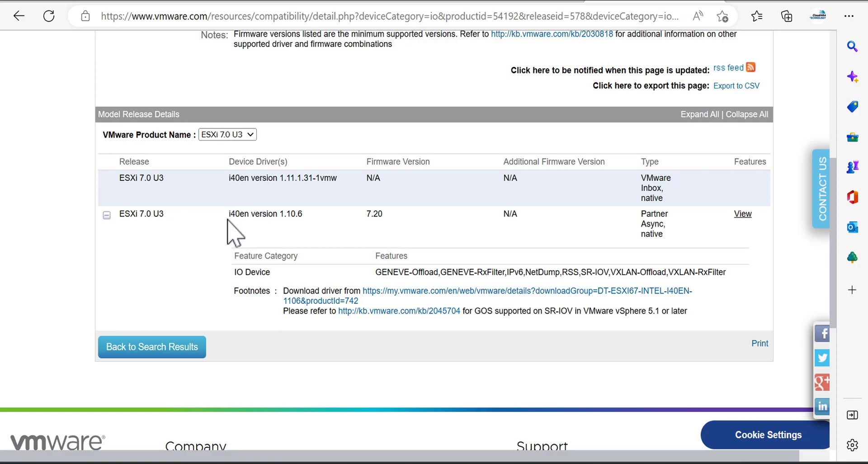
# Highlight the i40en 1.10.6 driver and firmware 7.20 version text.
pyautogui.doubleClick(238, 214)
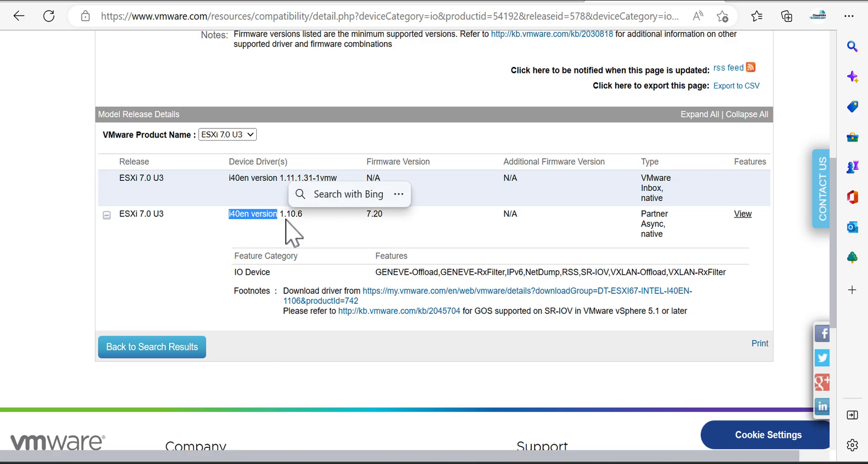
pyautogui.click(304, 229)
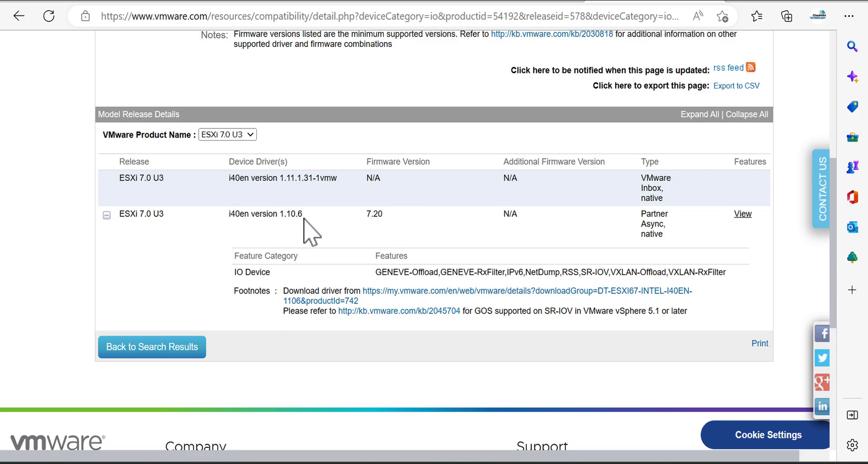
pyautogui.moveTo(417, 183)
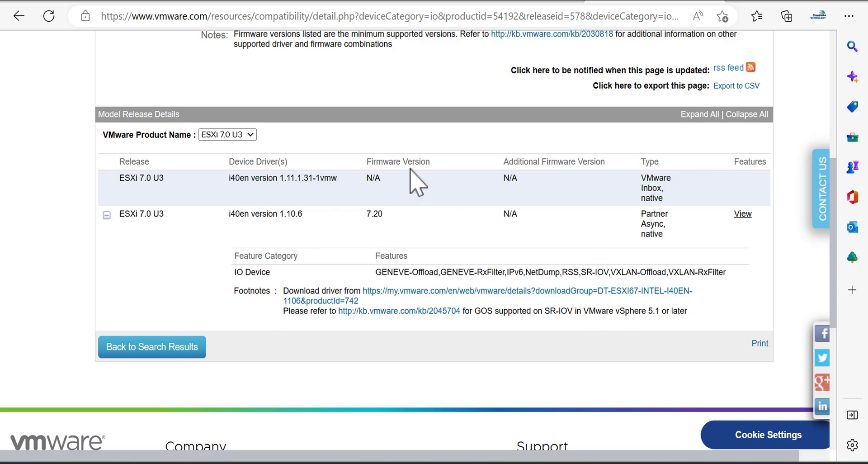
pyautogui.doubleClick(373, 214)
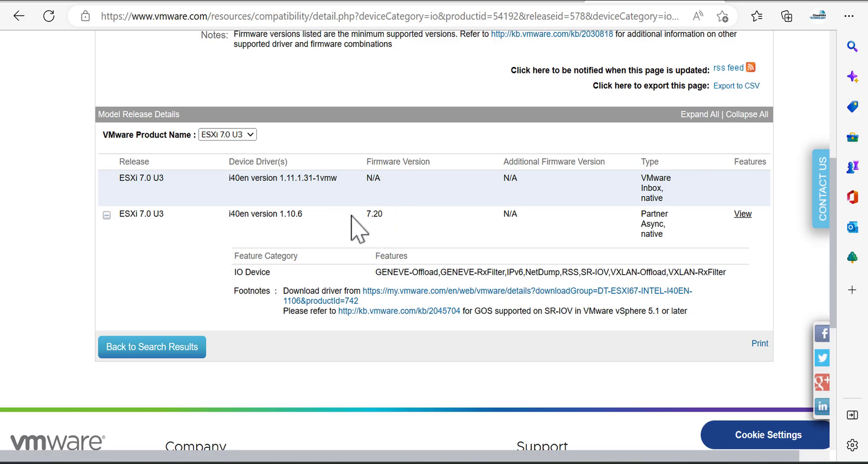
pyautogui.moveTo(321, 226)
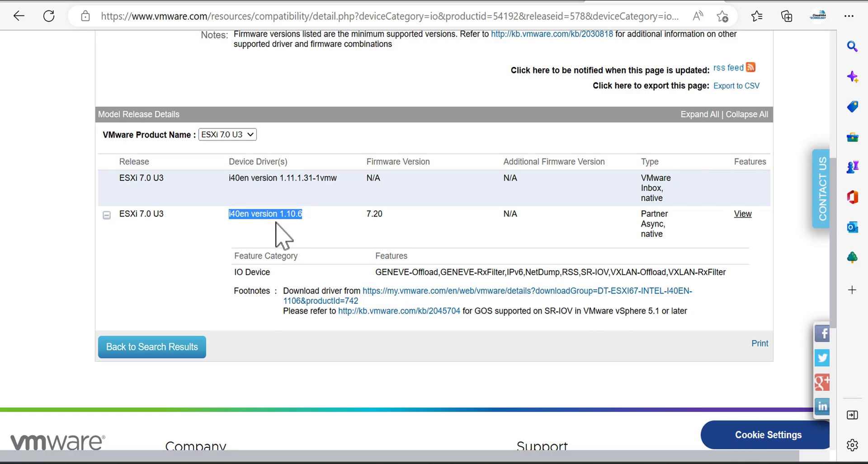
pyautogui.moveTo(397, 229)
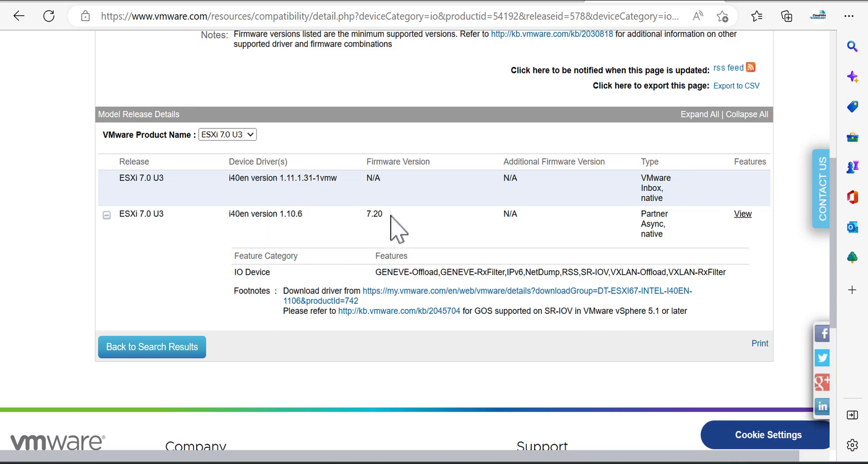
pyautogui.doubleClick(375, 214)
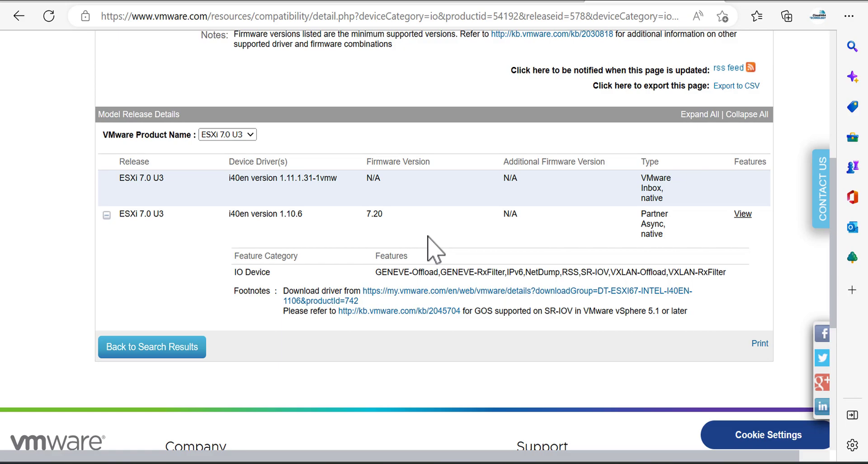
pyautogui.moveTo(420, 227)
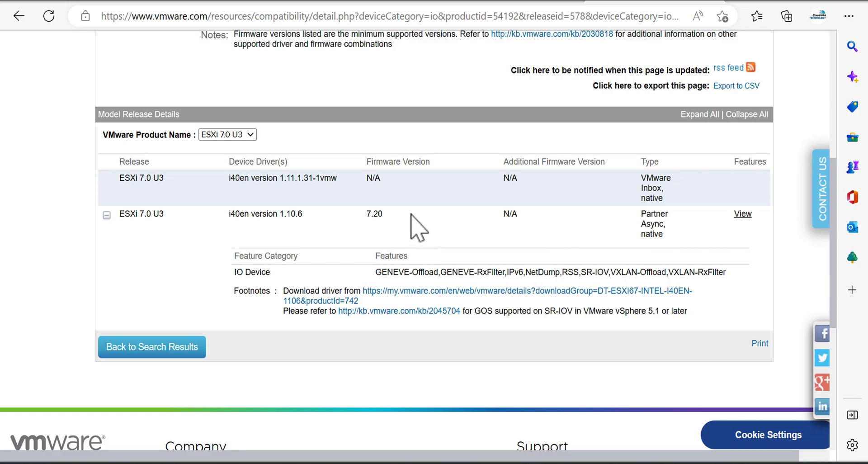
pyautogui.moveTo(394, 232)
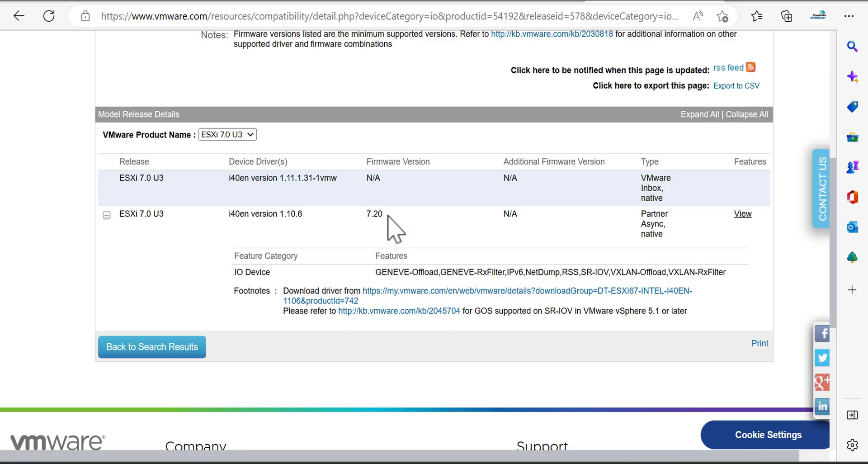
pyautogui.doubleClick(374, 214)
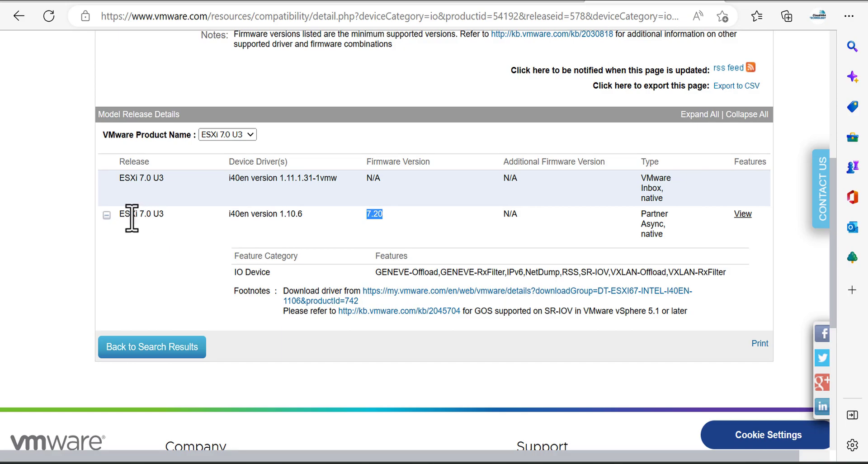
pyautogui.doubleClick(140, 214)
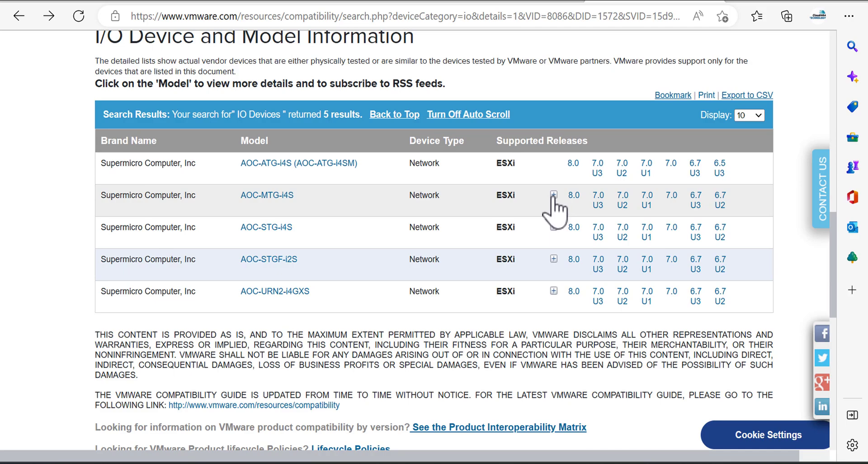
# Open AOC-MTG-i4S ESXi 7.0 U3 details and expand the i40en 2.2.4.0, firmware 8.30 release.
pyautogui.click(553, 195)
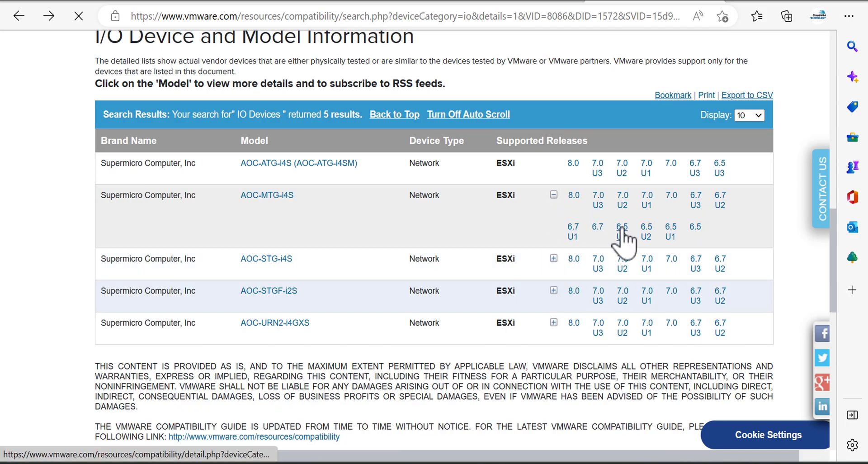
pyautogui.click(266, 195)
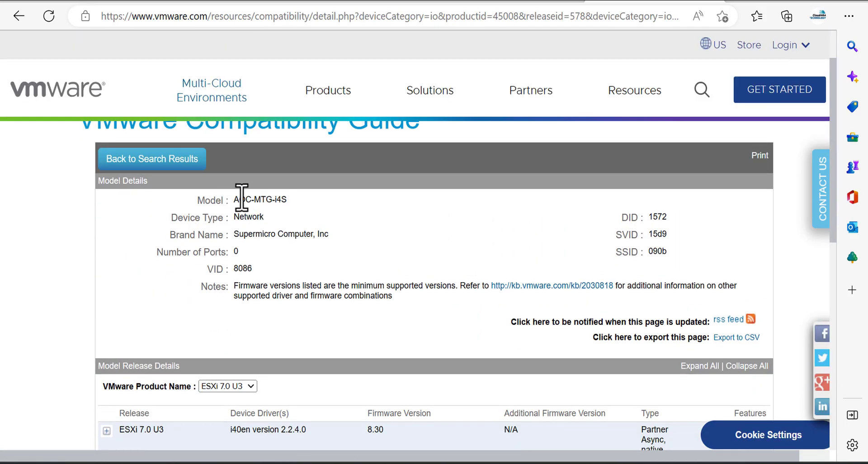
pyautogui.scroll(-3)
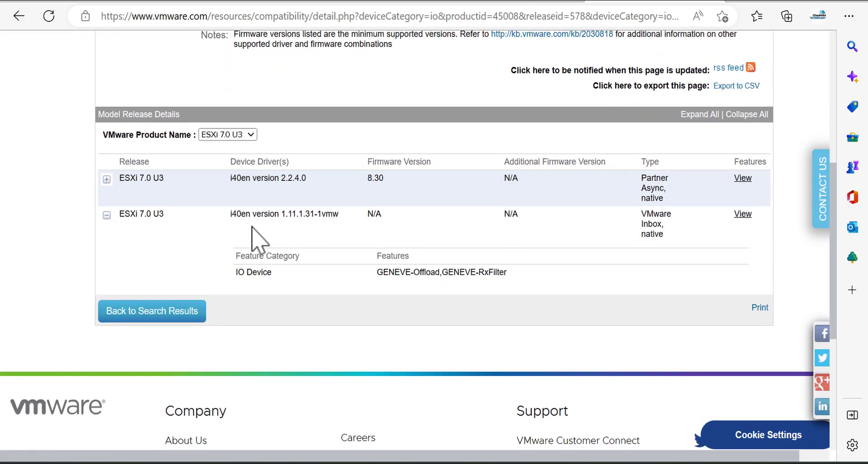
pyautogui.moveTo(271, 235)
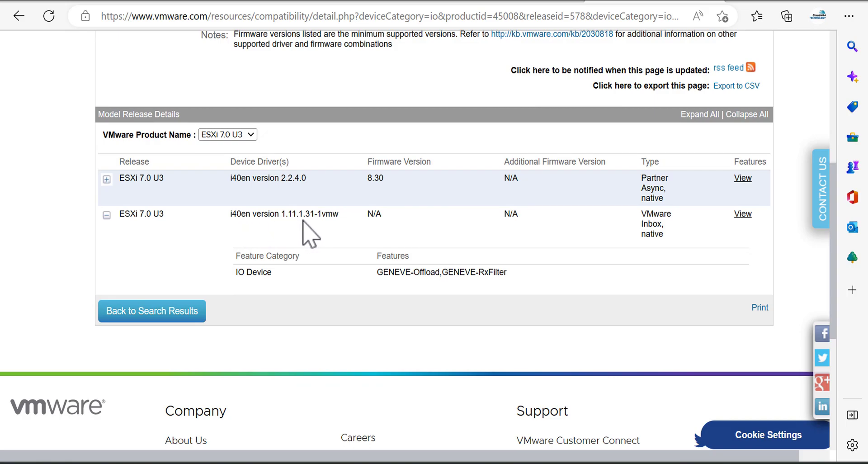
pyautogui.moveTo(390, 232)
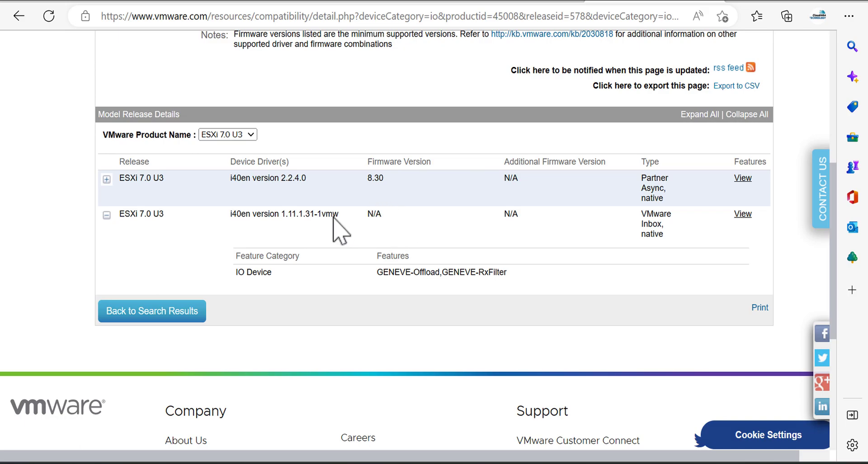
pyautogui.click(106, 178)
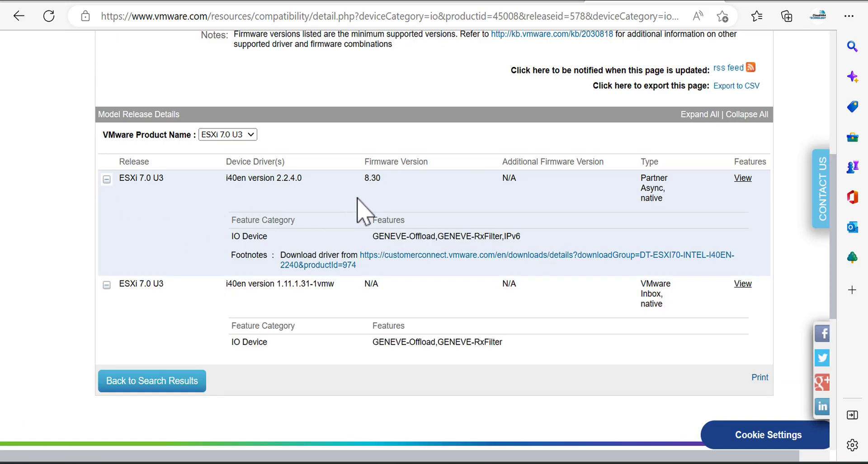
pyautogui.moveTo(271, 194)
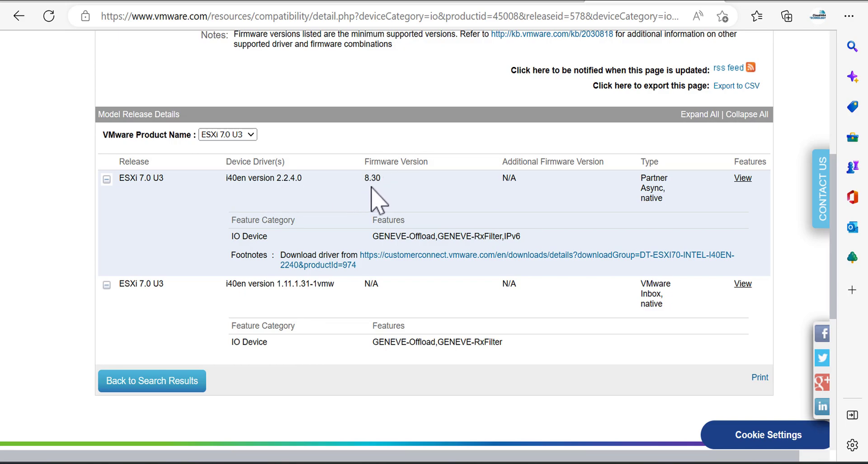
pyautogui.moveTo(381, 198)
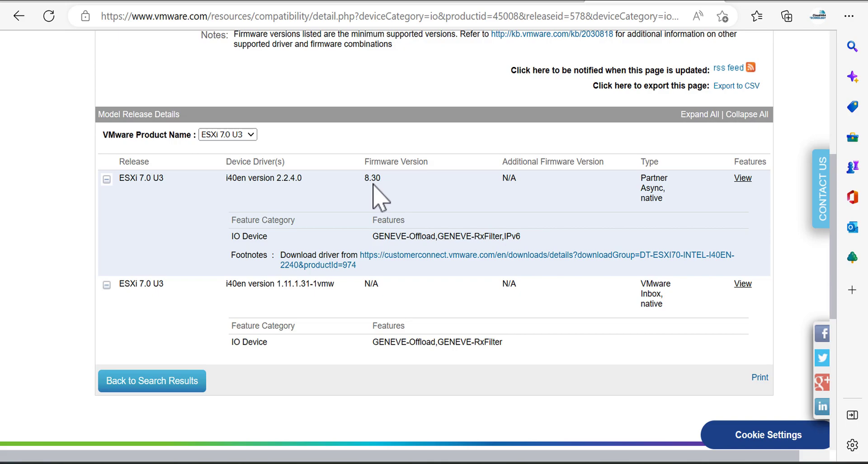
pyautogui.moveTo(172, 188)
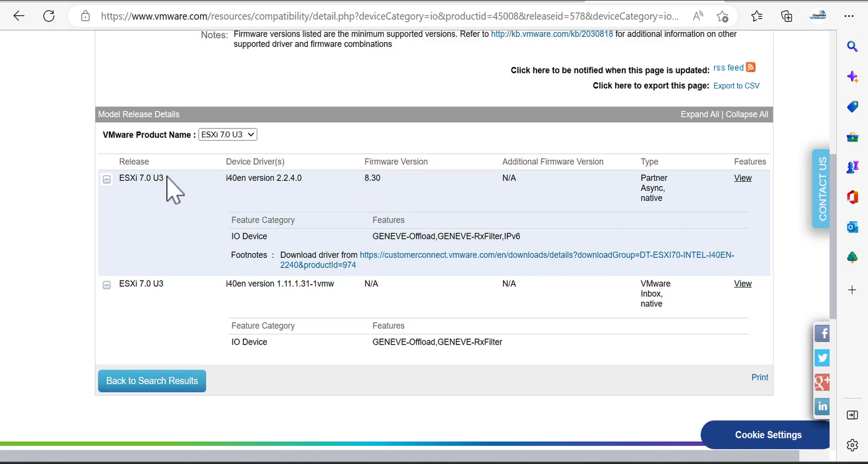
pyautogui.moveTo(318, 213)
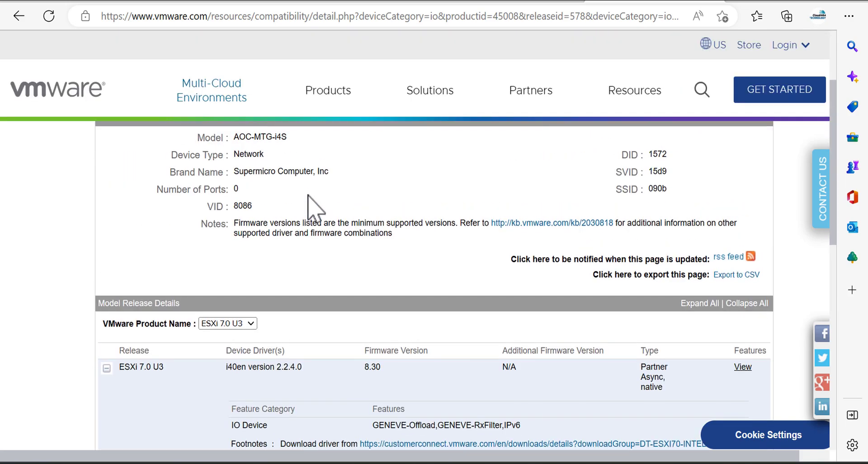
pyautogui.scroll(-3)
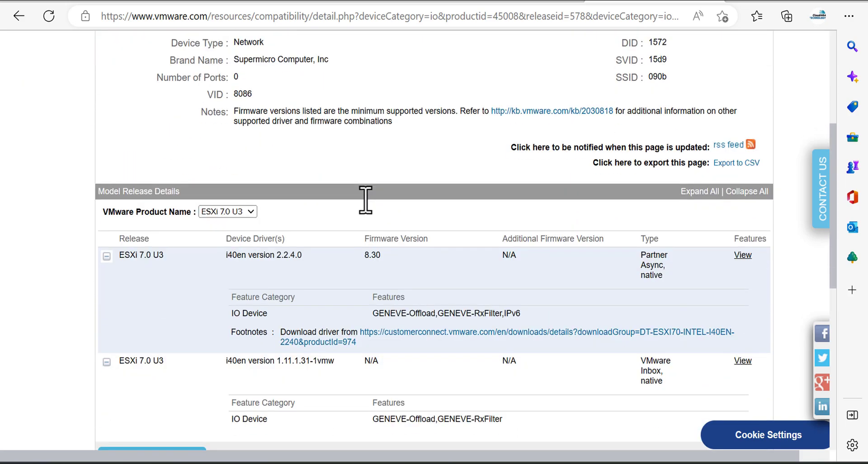
pyautogui.scroll(-3)
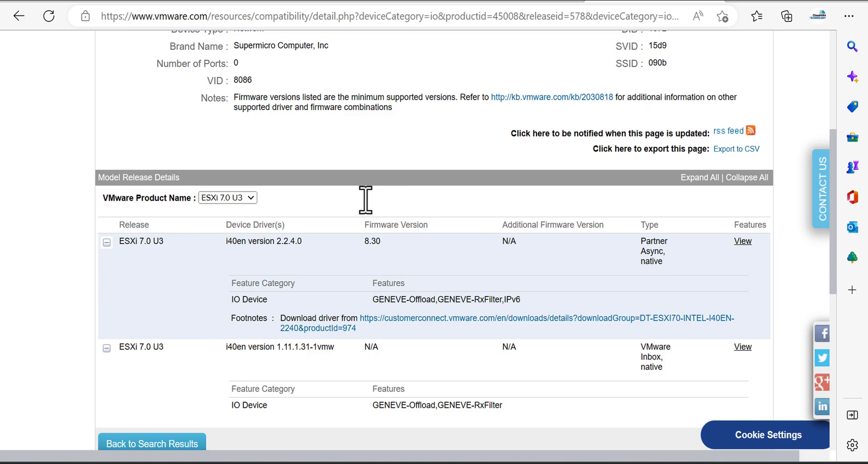